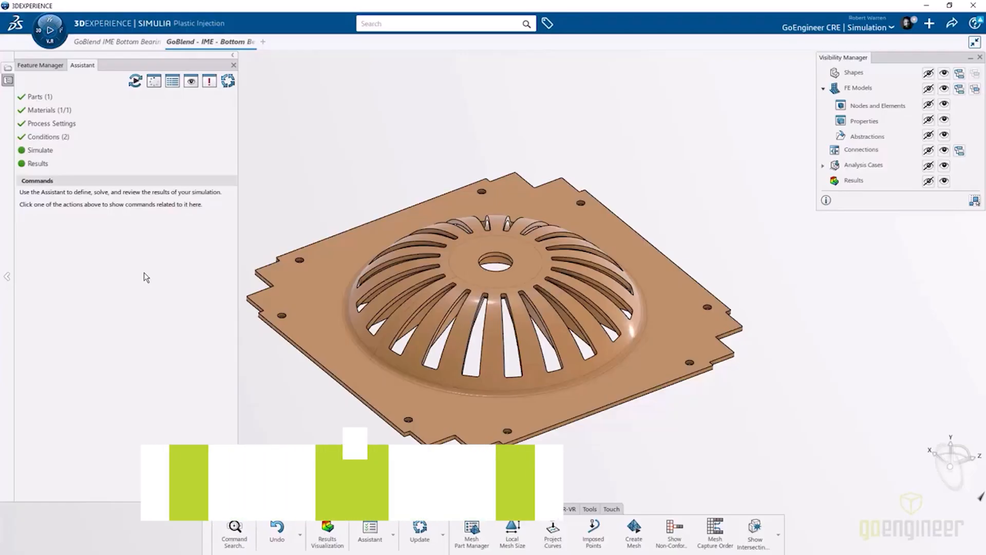
Review the parts contributing to the simulation, confirming the cavity part selection.
{"action": "left_click", "coordinate": [37, 97]}
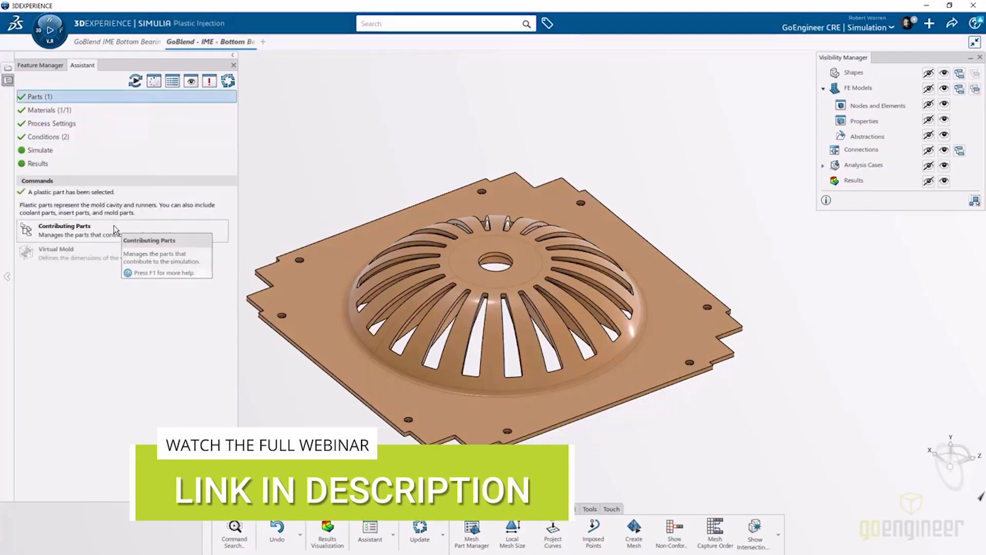
{"action": "left_click", "coordinate": [64, 225]}
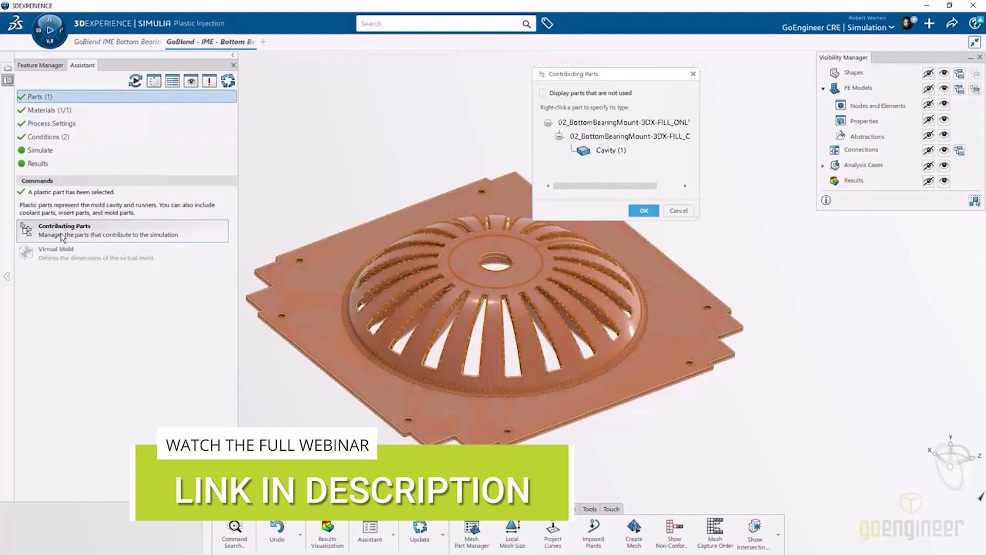
{"action": "left_click", "coordinate": [610, 150]}
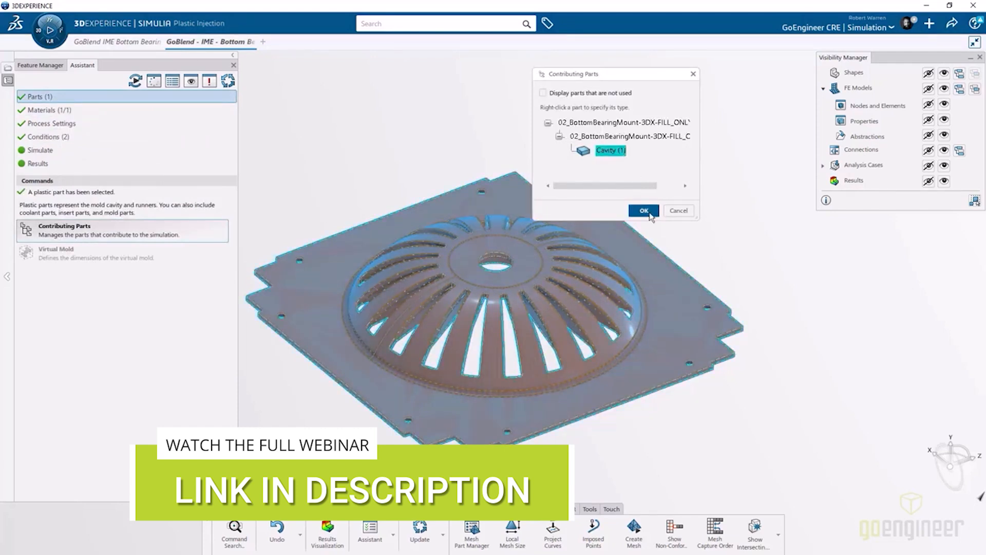
{"action": "left_click", "coordinate": [642, 211]}
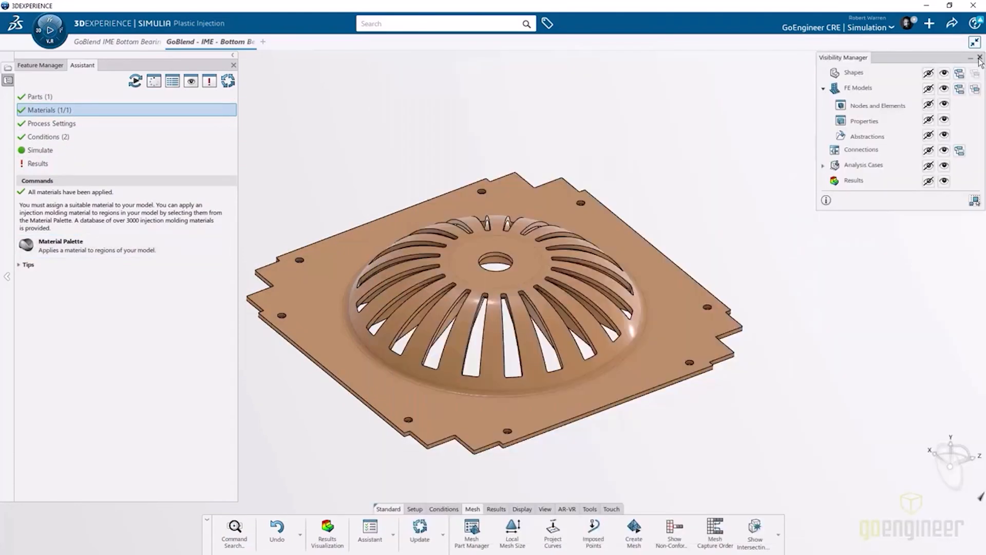
Review the process settings, expanding the pack simulation and mold-melt heat transfer groups.
{"action": "left_click", "coordinate": [49, 123]}
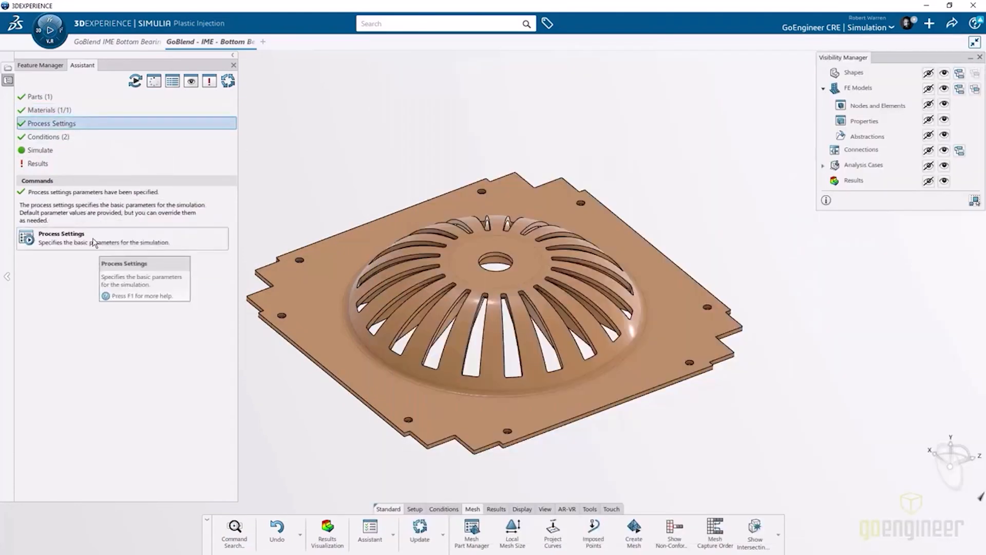
{"action": "left_click", "coordinate": [60, 234]}
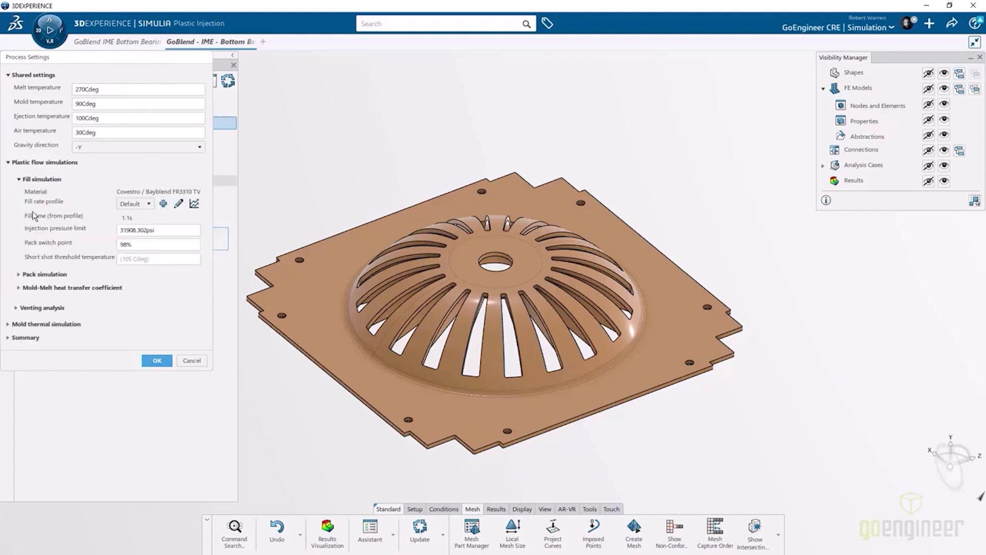
{"action": "left_click", "coordinate": [17, 274]}
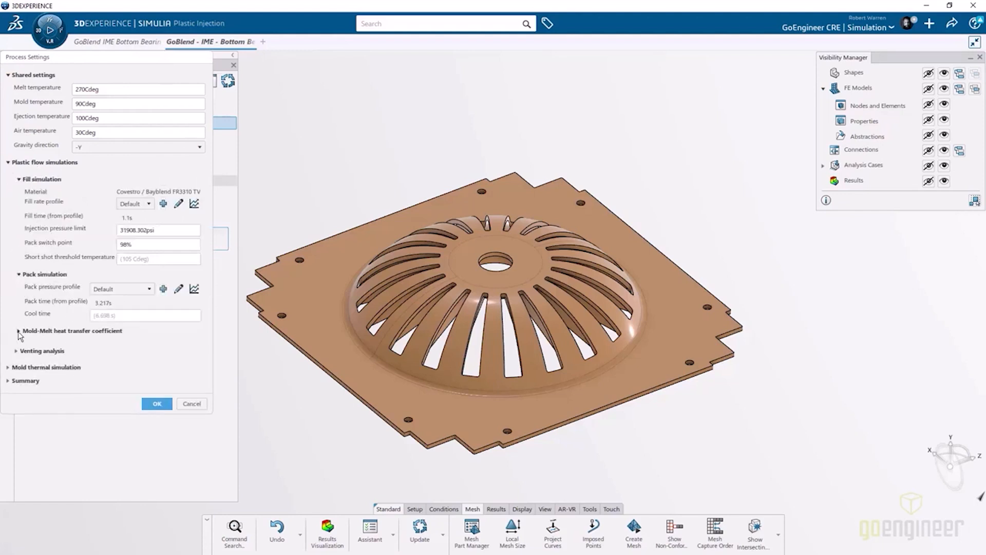
{"action": "left_click", "coordinate": [156, 403]}
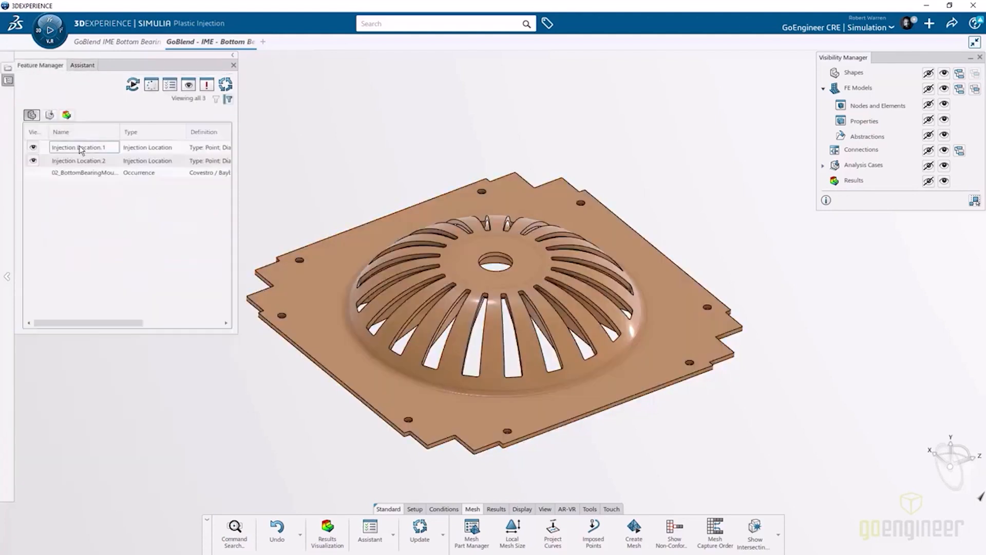
Check Injection Location.1 and review the default fill rate and pack pressure profiles.
{"action": "left_click", "coordinate": [82, 147]}
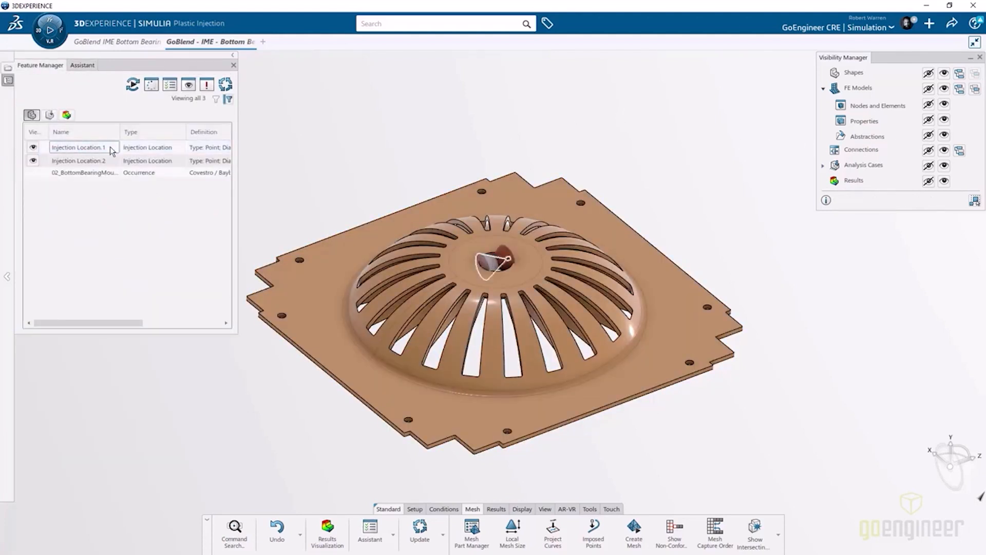
{"action": "left_click", "coordinate": [79, 161]}
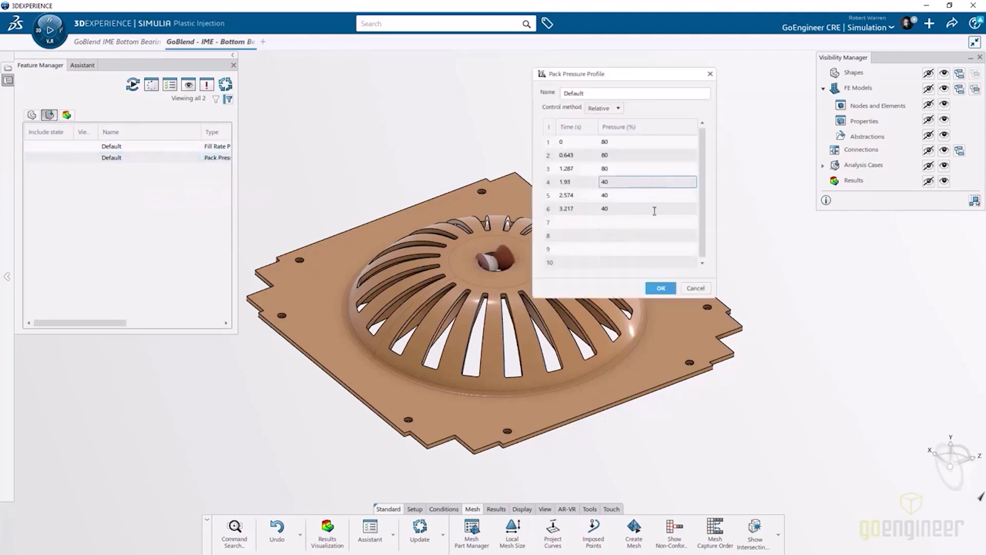
{"action": "left_click", "coordinate": [659, 287]}
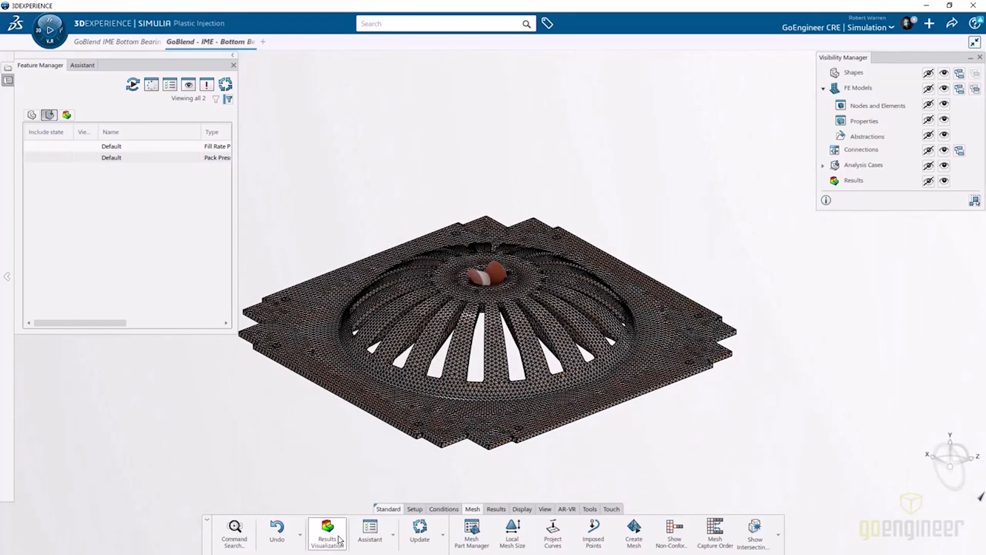
Review fill results: fill time, pressure at end of fill, flow front temperature and velocity vectors.
{"action": "left_click", "coordinate": [327, 528]}
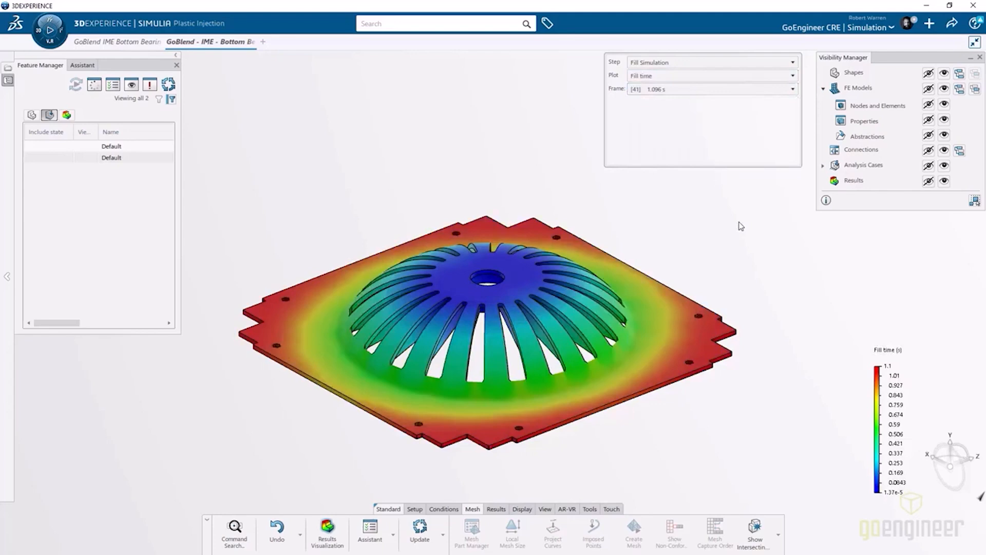
{"action": "left_click", "coordinate": [496, 508]}
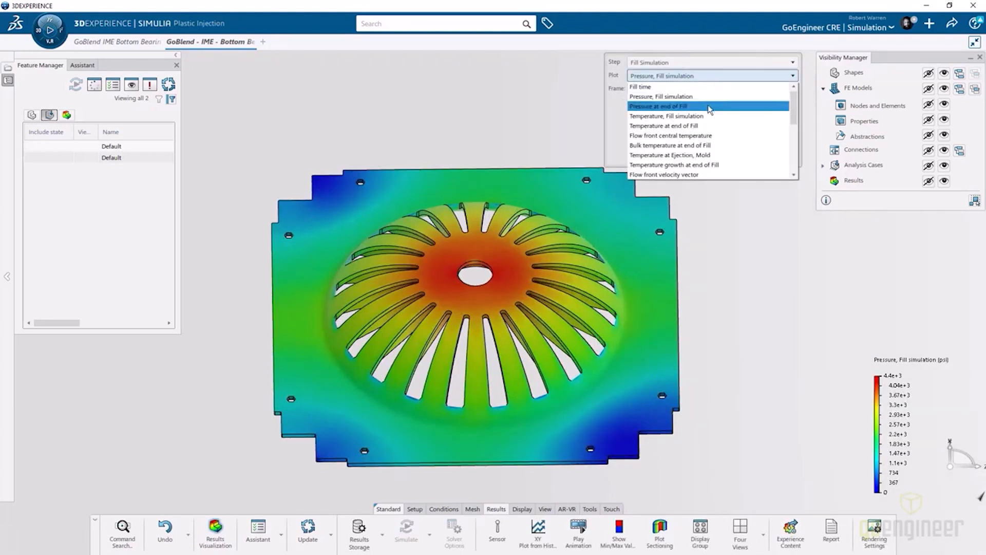
{"action": "left_click", "coordinate": [658, 106]}
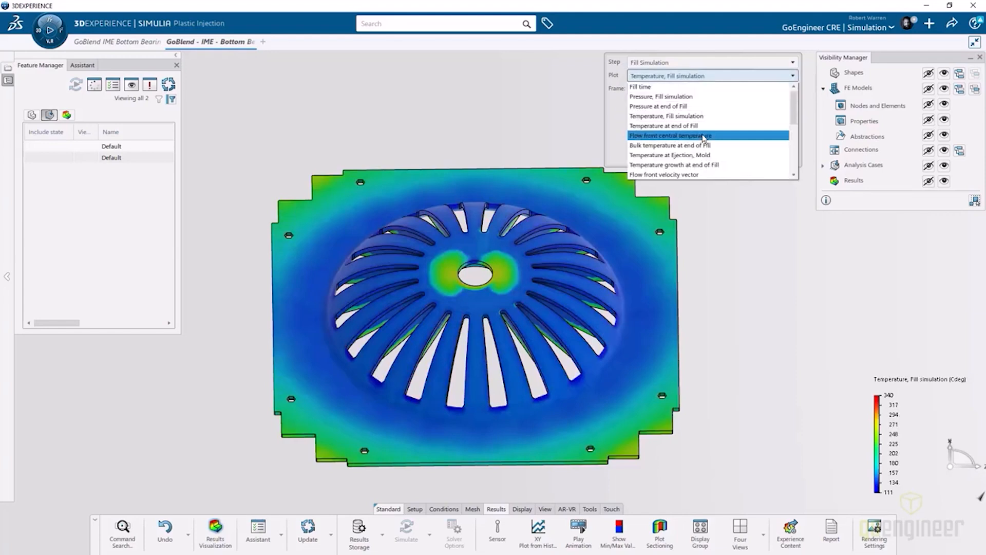
{"action": "left_click", "coordinate": [680, 136]}
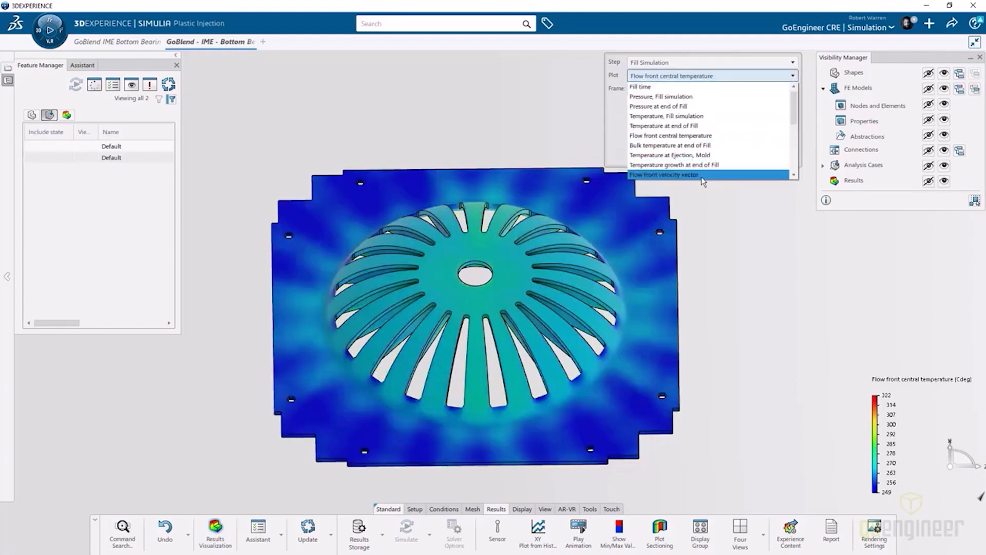
{"action": "left_click", "coordinate": [673, 175]}
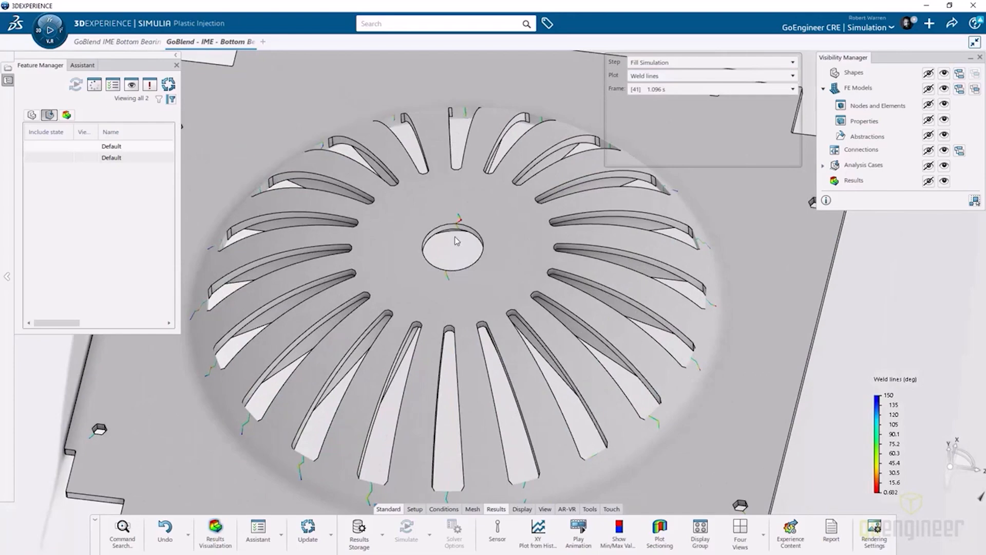
Inspect the weld lines on the rotated part, then show shear rate at end of fill.
{"action": "left_click_drag", "start_coordinate": [456, 240], "coordinate": [510, 430]}
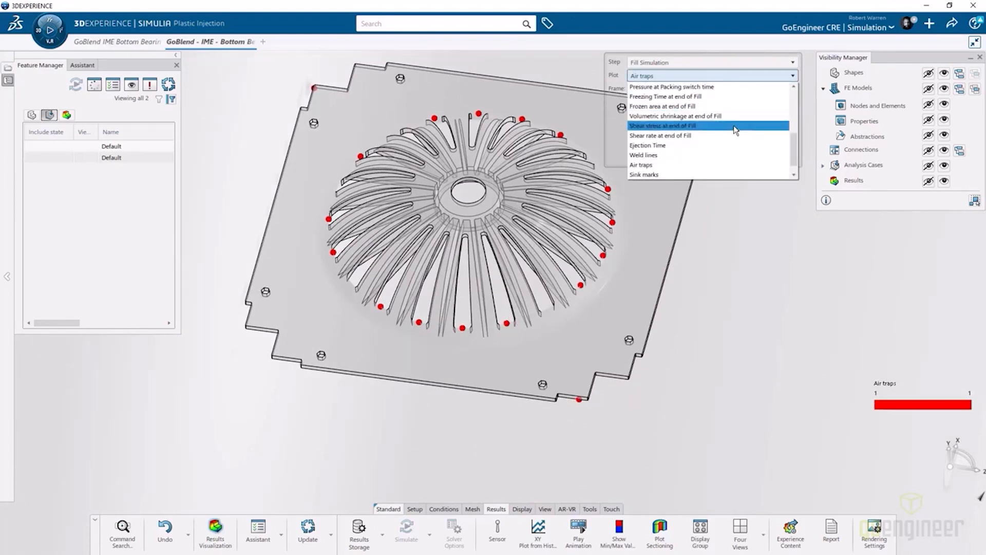
{"action": "left_click", "coordinate": [664, 135]}
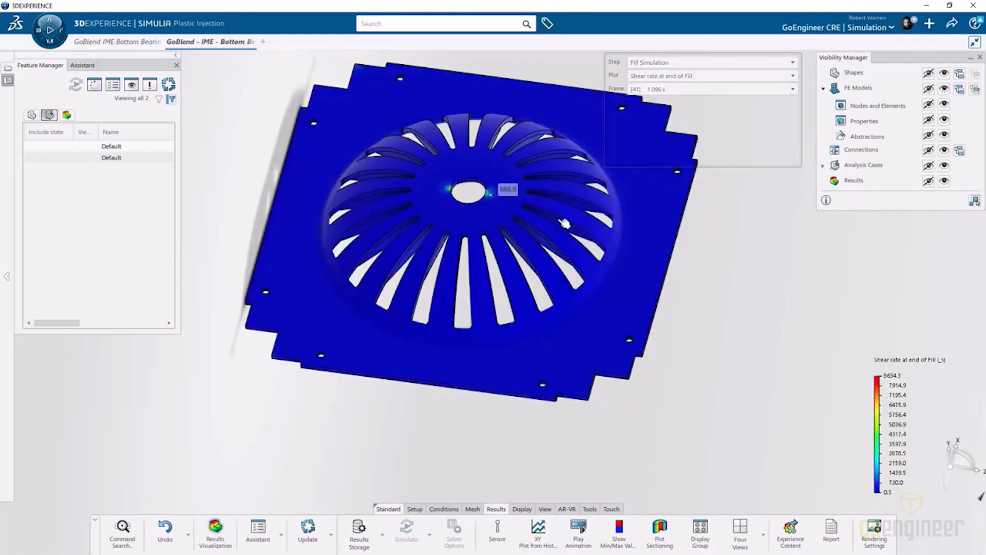
{"action": "left_click", "coordinate": [121, 40]}
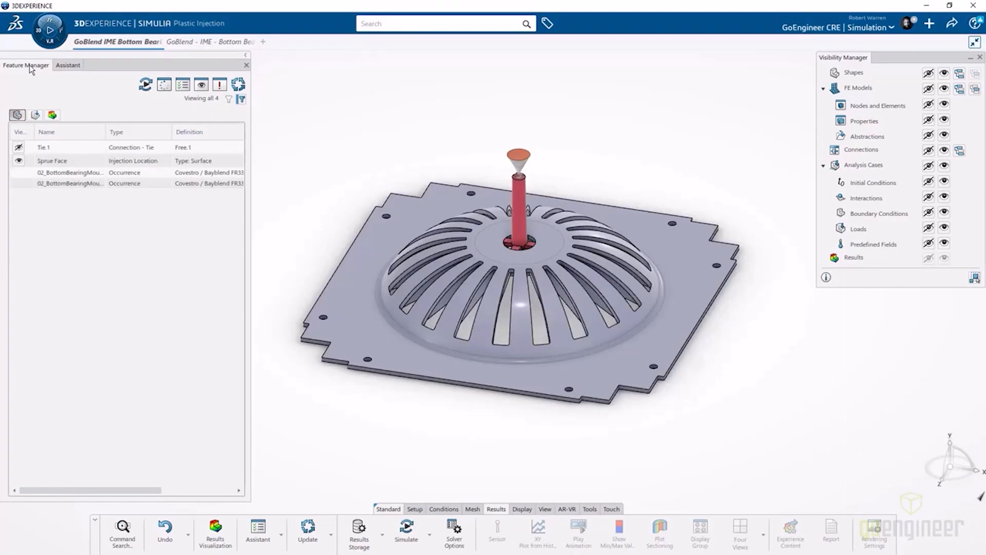
Switch to the sprue-fed bearing mount model and review its default fill rate profile.
{"action": "left_click", "coordinate": [51, 160]}
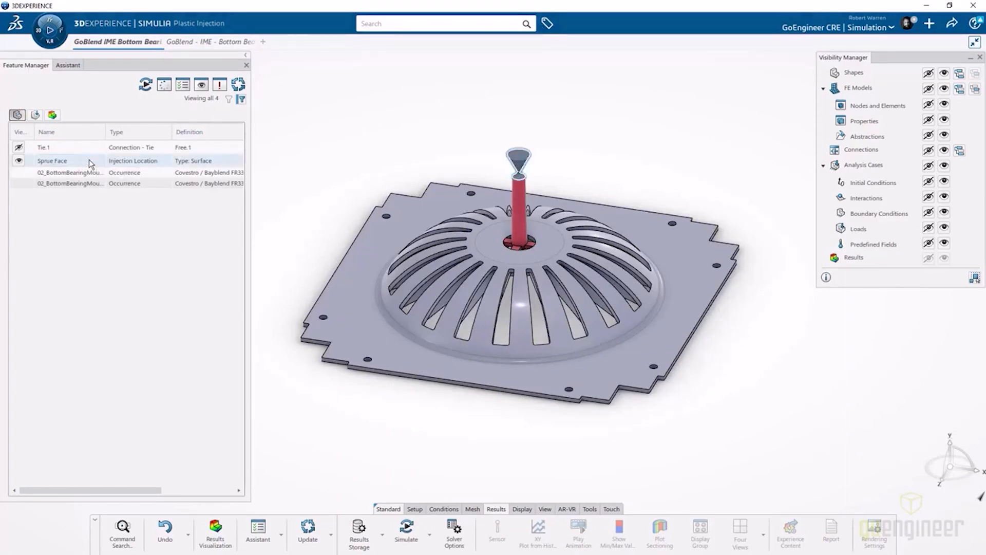
{"action": "left_click", "coordinate": [71, 173]}
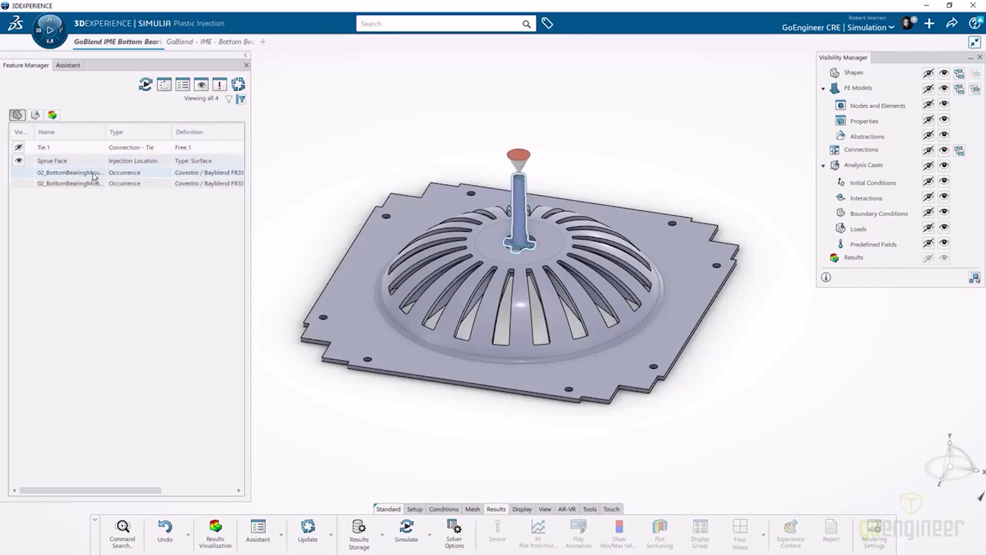
{"action": "mouse_move", "coordinate": [95, 186]}
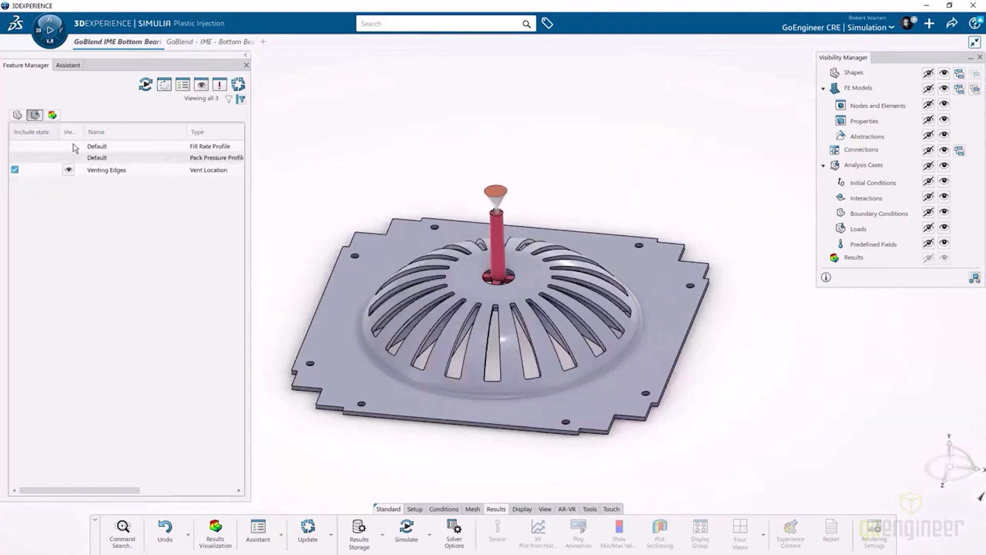
{"action": "double_click", "coordinate": [97, 146]}
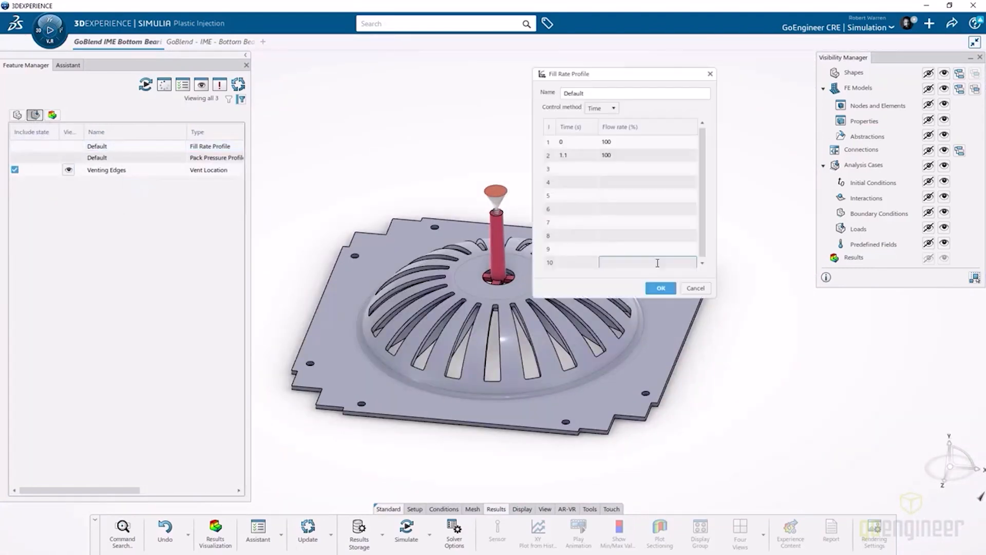
{"action": "left_click", "coordinate": [660, 288]}
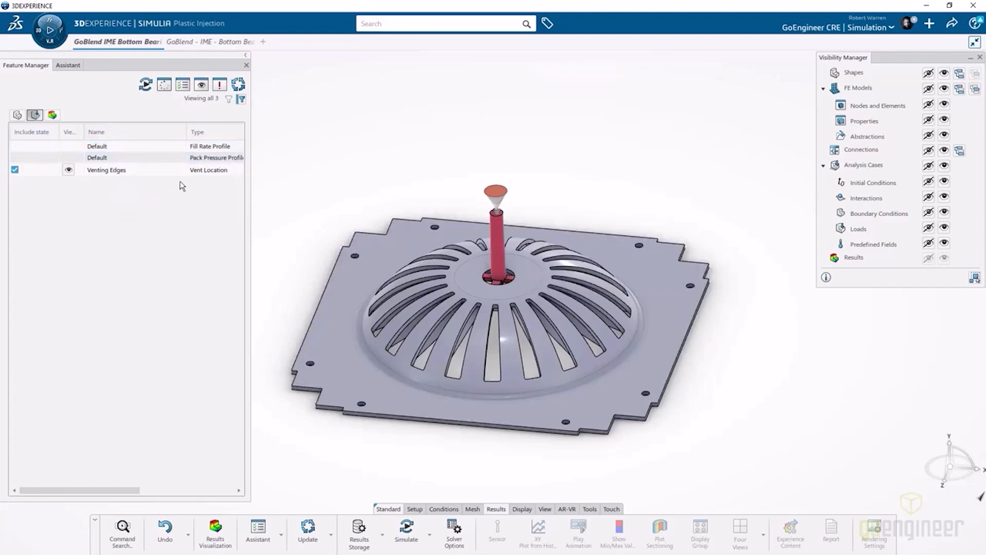
{"action": "mouse_move", "coordinate": [924, 183]}
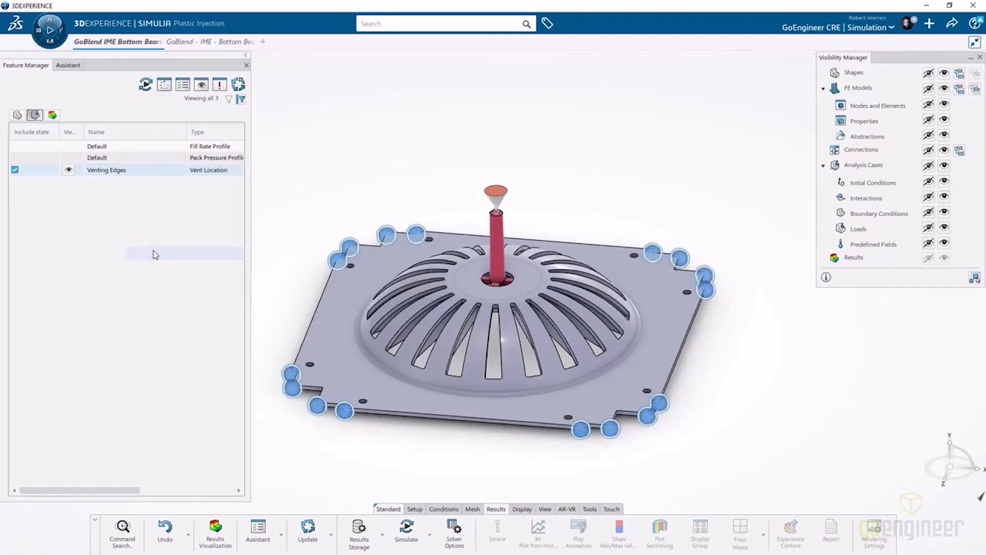
Show the venting edges around the plate perimeter and load this model's results.
{"action": "double_click", "coordinate": [106, 171]}
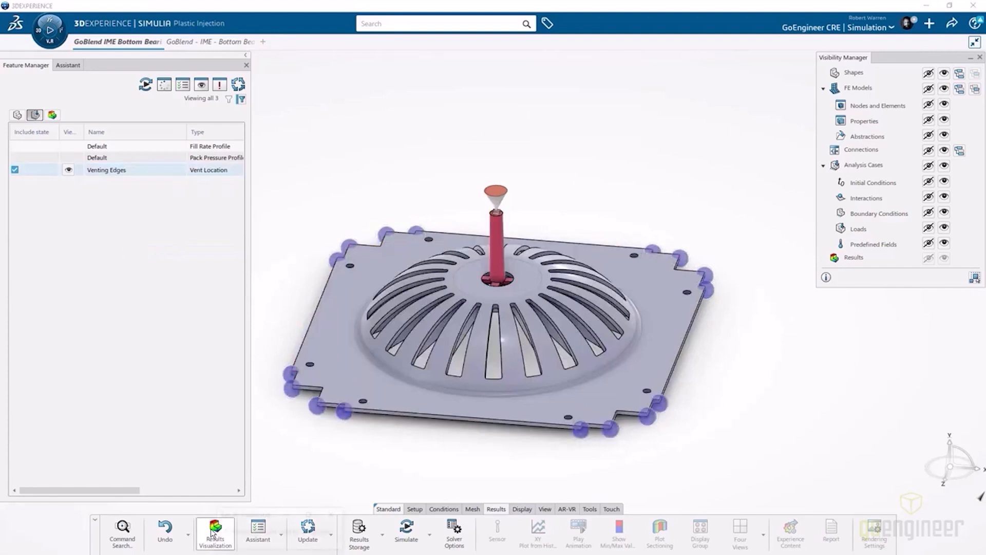
{"action": "left_click", "coordinate": [216, 532]}
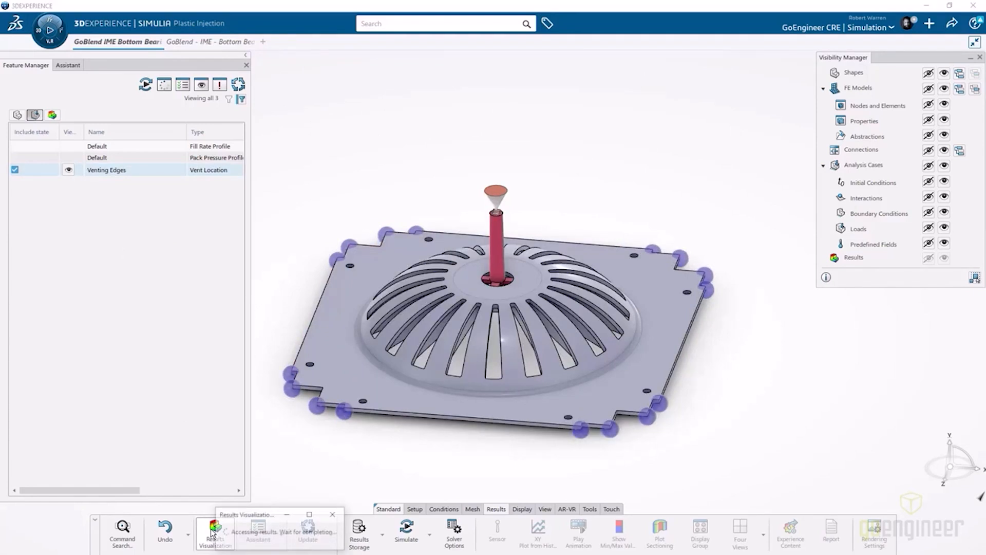
Plot flow front central temperature, then shear stress at end of fill on the sprue-fed plate.
{"action": "left_click", "coordinate": [213, 532]}
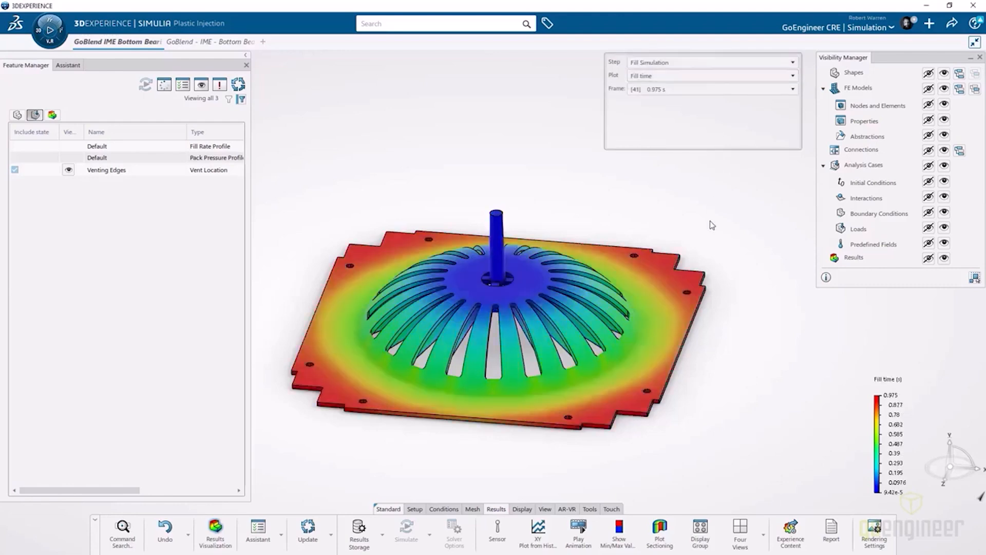
{"action": "left_click", "coordinate": [577, 532]}
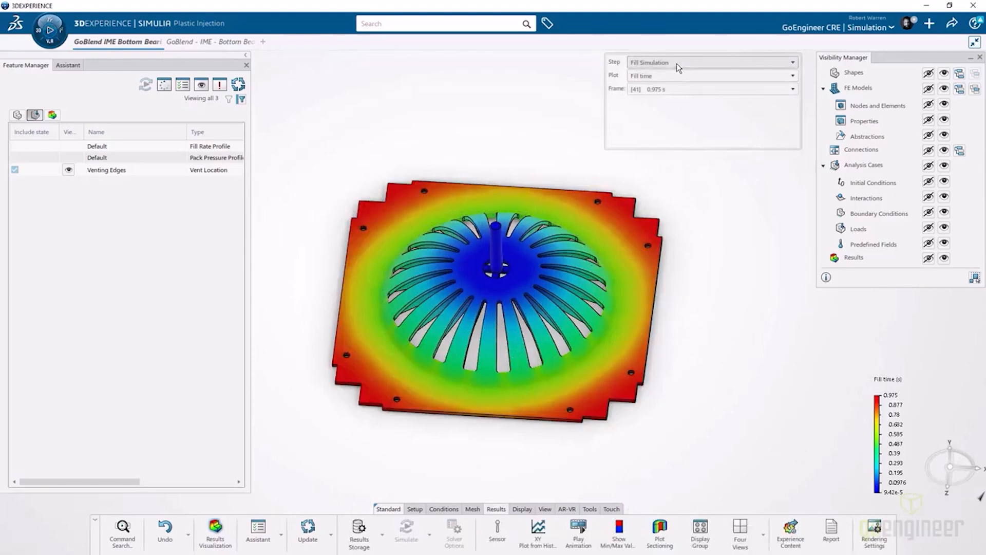
{"action": "left_click", "coordinate": [711, 76]}
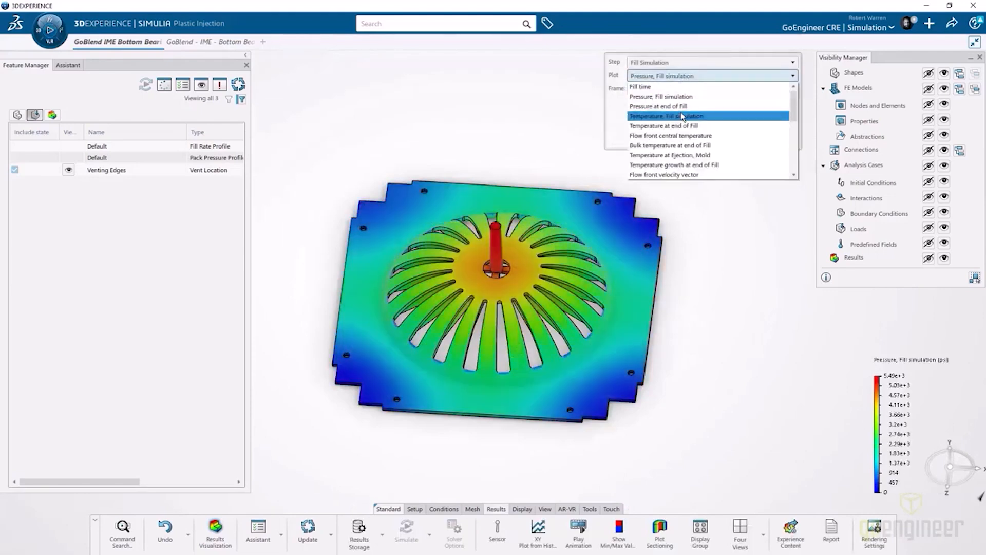
{"action": "left_click", "coordinate": [677, 115]}
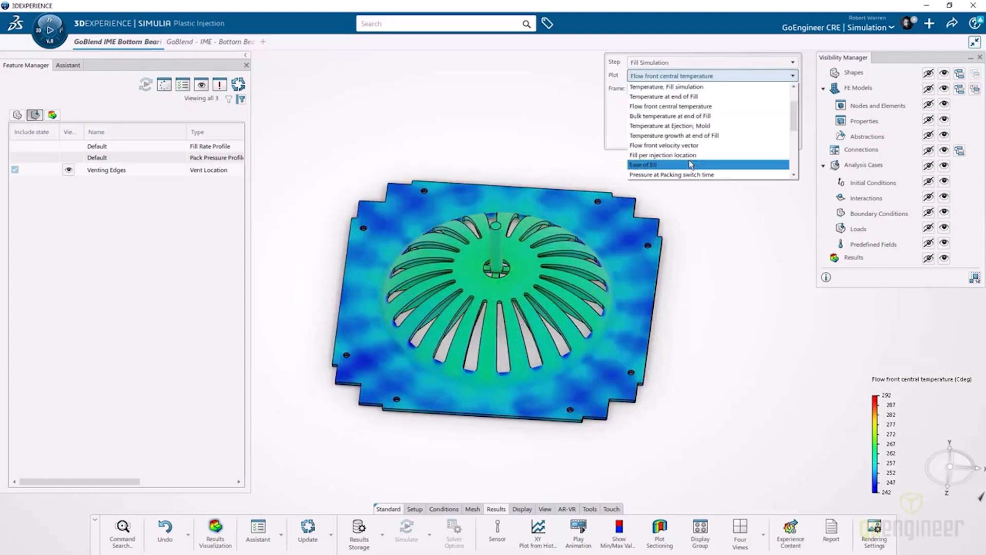
{"action": "left_click", "coordinate": [643, 164]}
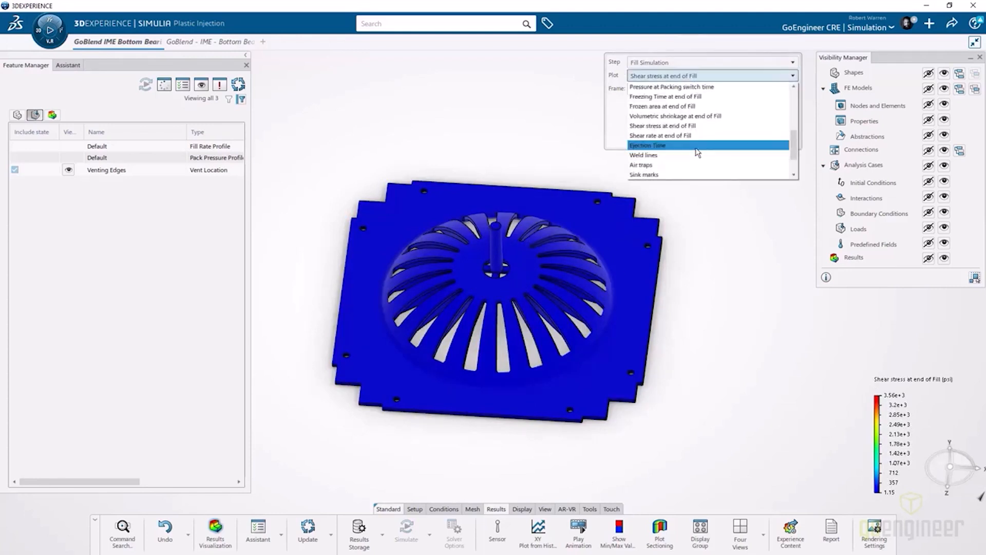
{"action": "left_click", "coordinate": [642, 155]}
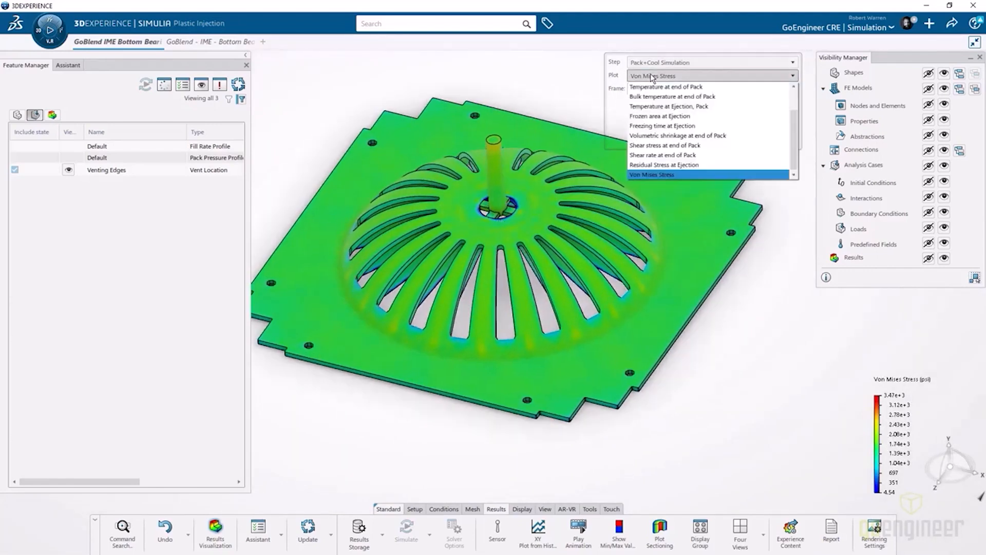
Plot Pack+Cool results: temperature and pressure at end of pack, temperature and freezing time at ejection.
{"action": "left_click", "coordinate": [665, 86]}
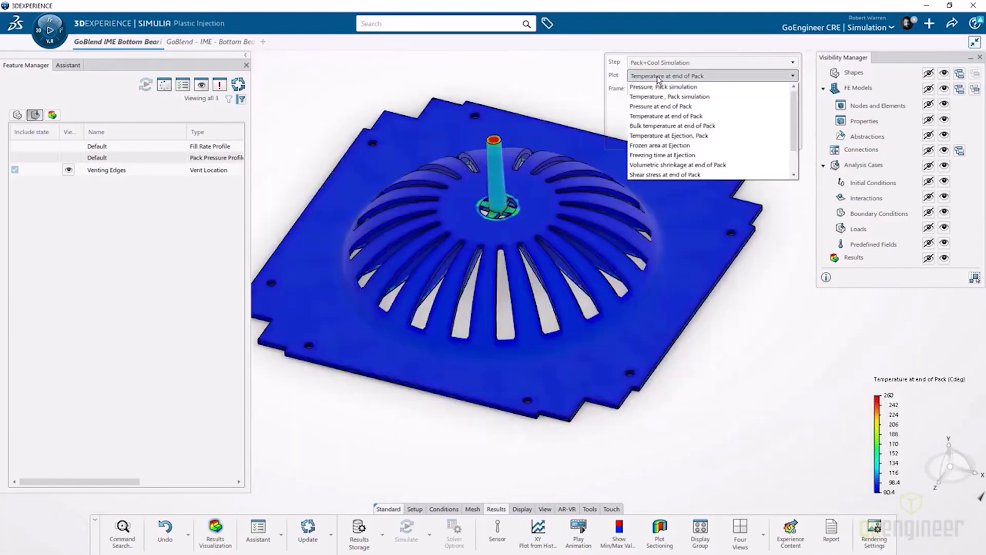
{"action": "left_click", "coordinate": [669, 96]}
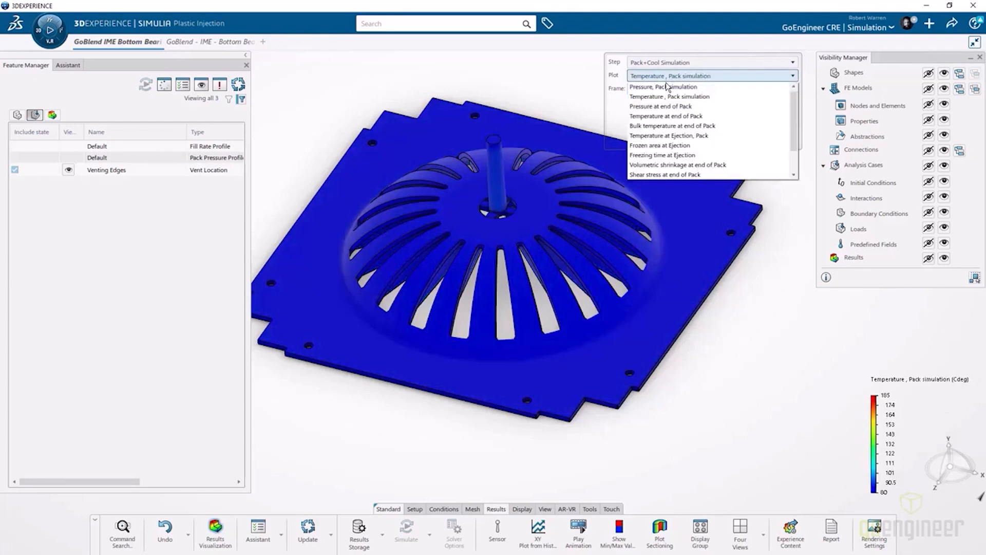
{"action": "left_click", "coordinate": [655, 106]}
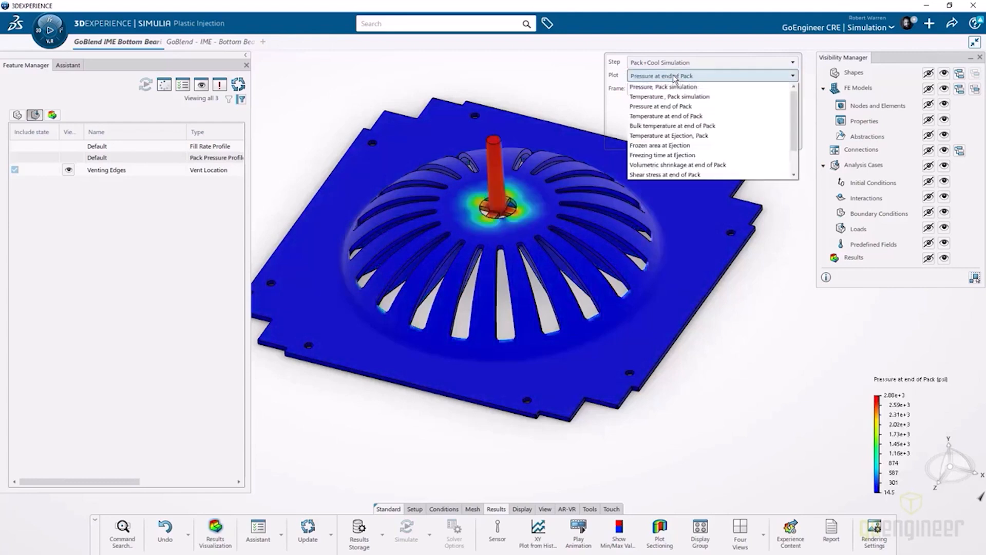
{"action": "left_click", "coordinate": [667, 136]}
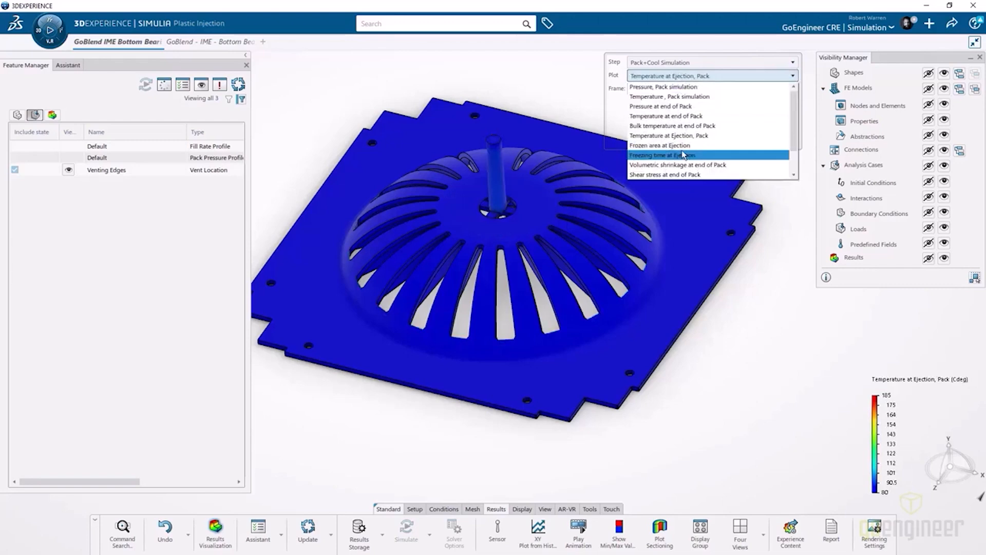
{"action": "left_click", "coordinate": [669, 155]}
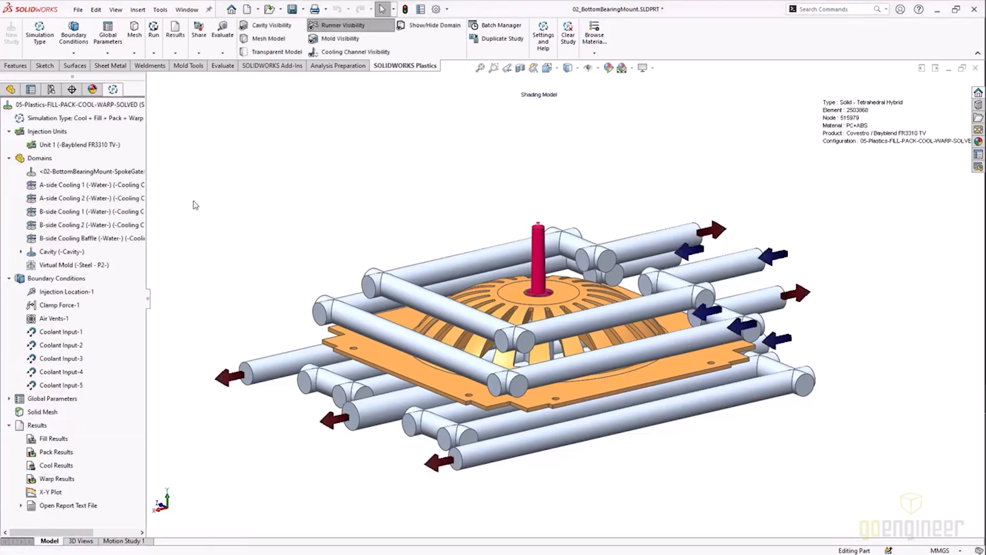
{"action": "mouse_move", "coordinate": [177, 197]}
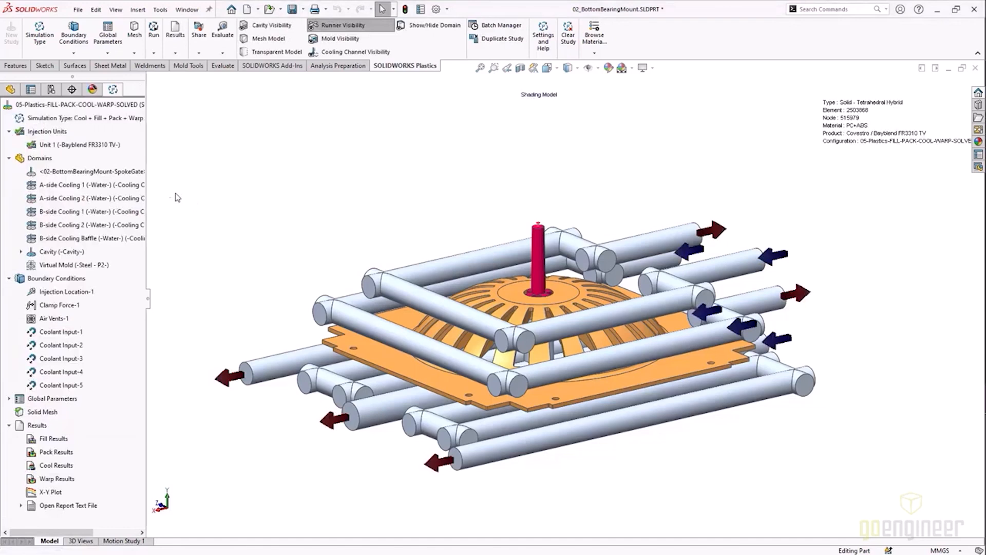
{"action": "right_click", "coordinate": [77, 117]}
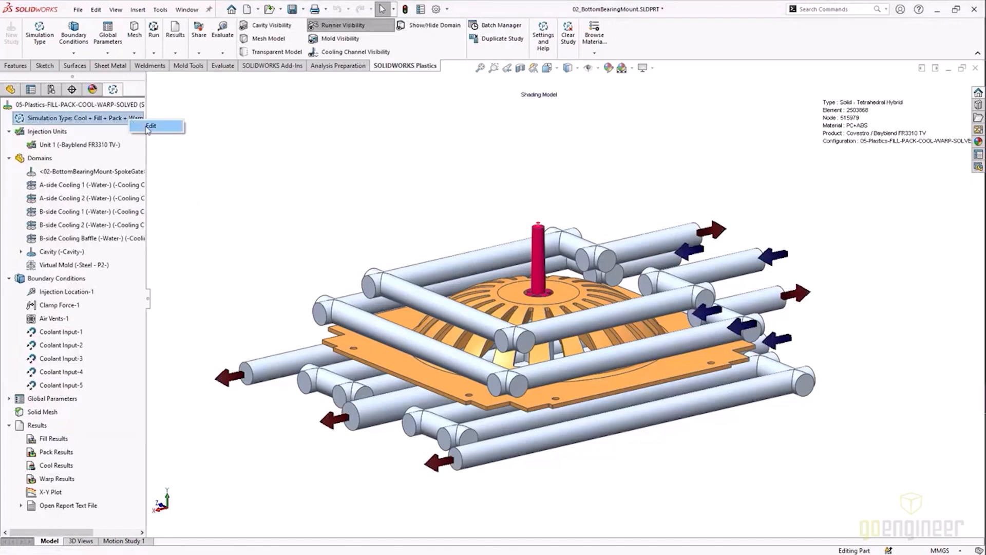
{"action": "left_click", "coordinate": [150, 126]}
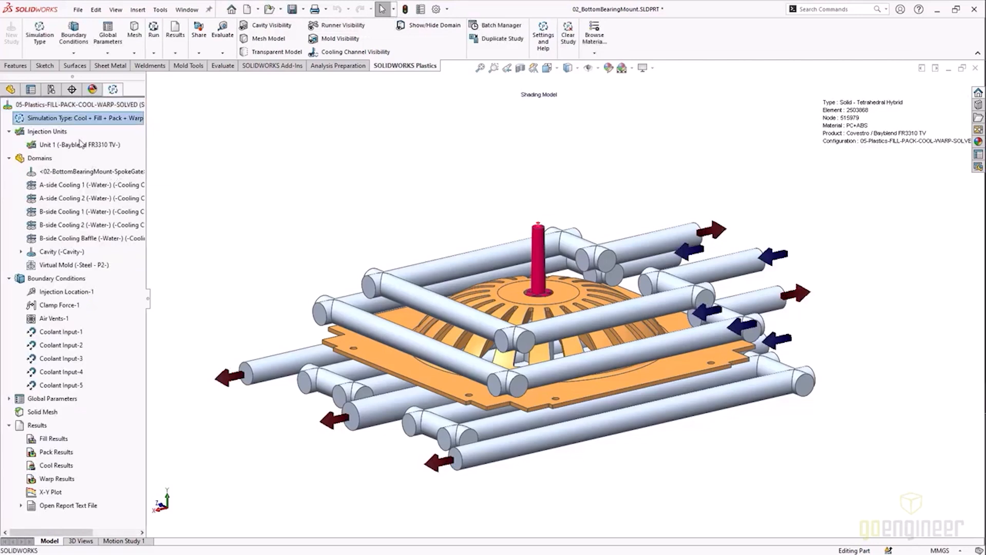
{"action": "right_click", "coordinate": [50, 145]}
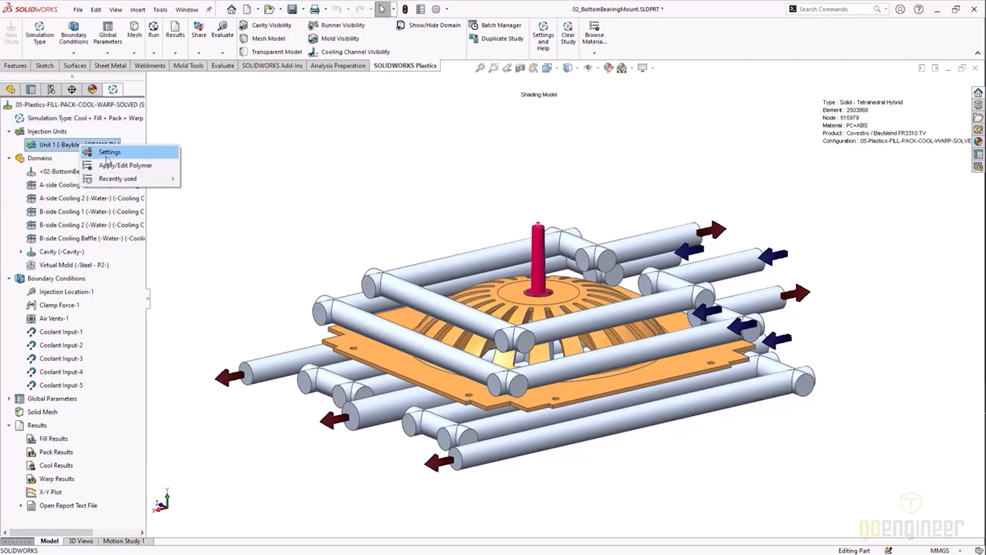
{"action": "mouse_move", "coordinate": [111, 165]}
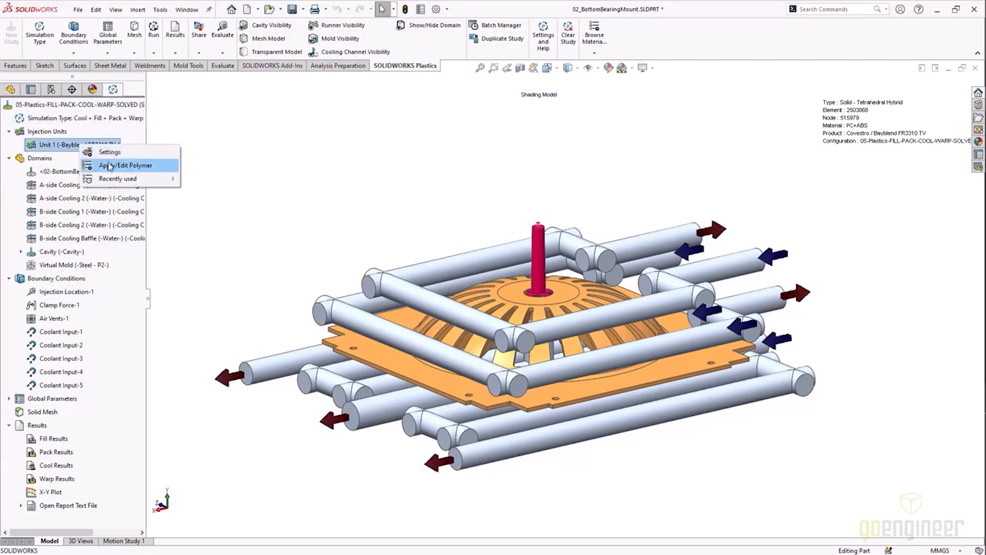
{"action": "left_click", "coordinate": [117, 165]}
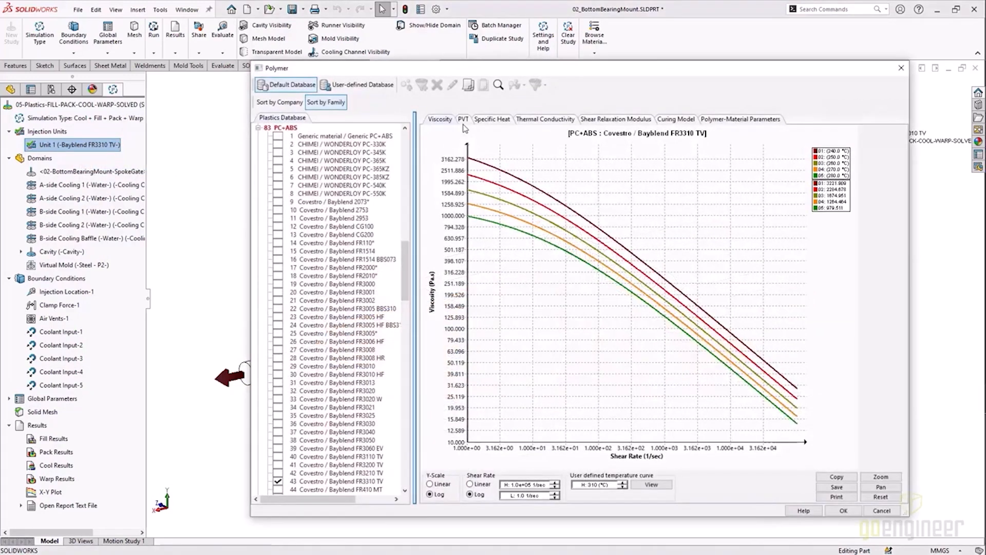
{"action": "left_click", "coordinate": [463, 119]}
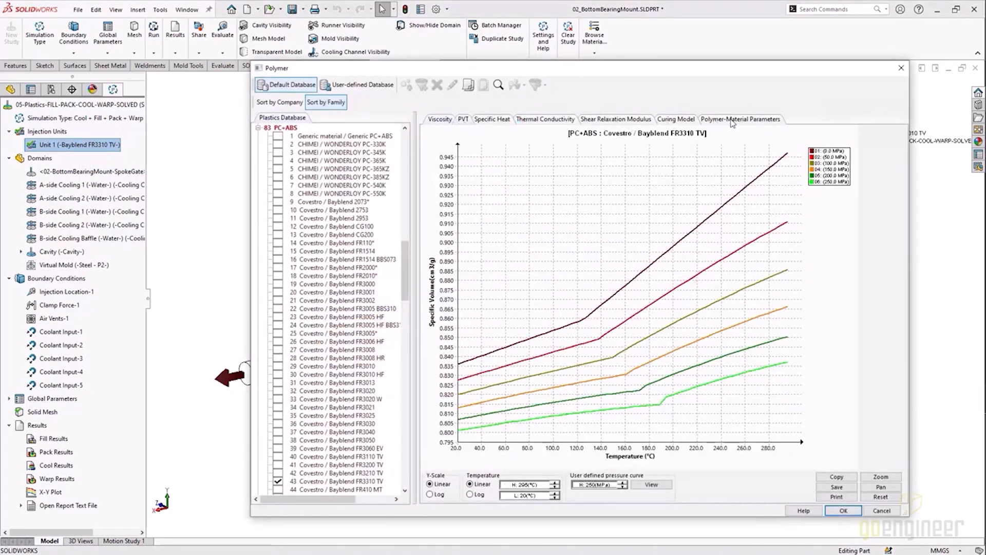
{"action": "left_click", "coordinate": [741, 119]}
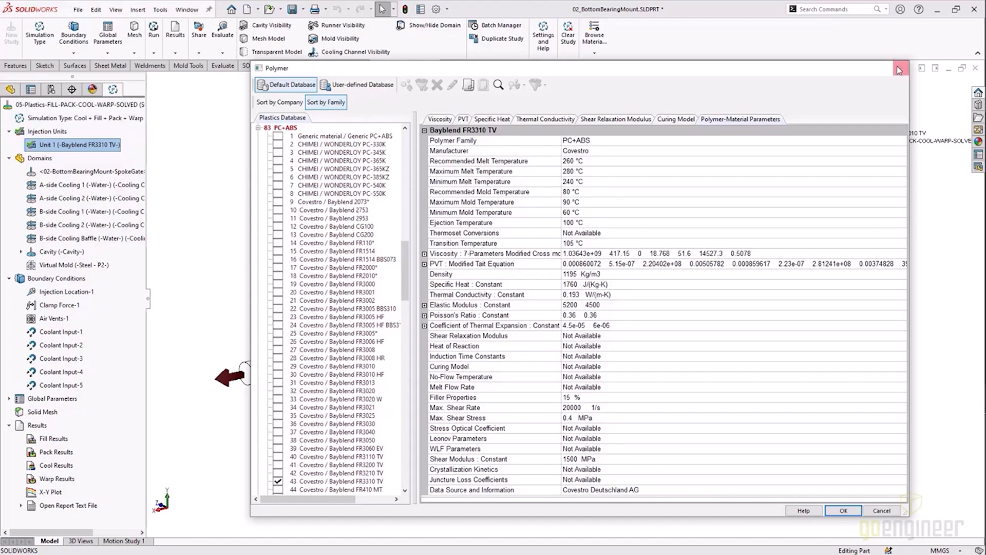
{"action": "left_click", "coordinate": [844, 509]}
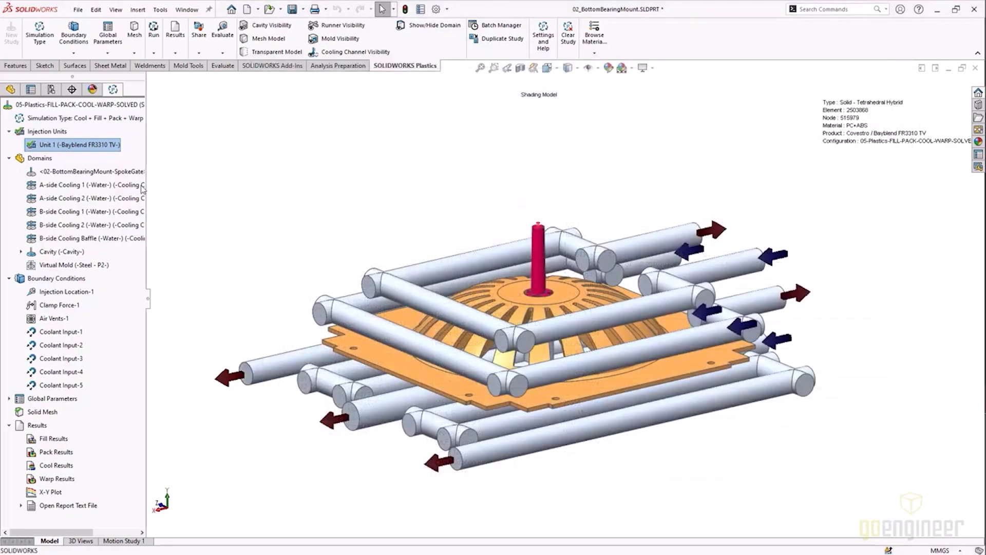
{"action": "left_click", "coordinate": [77, 170]}
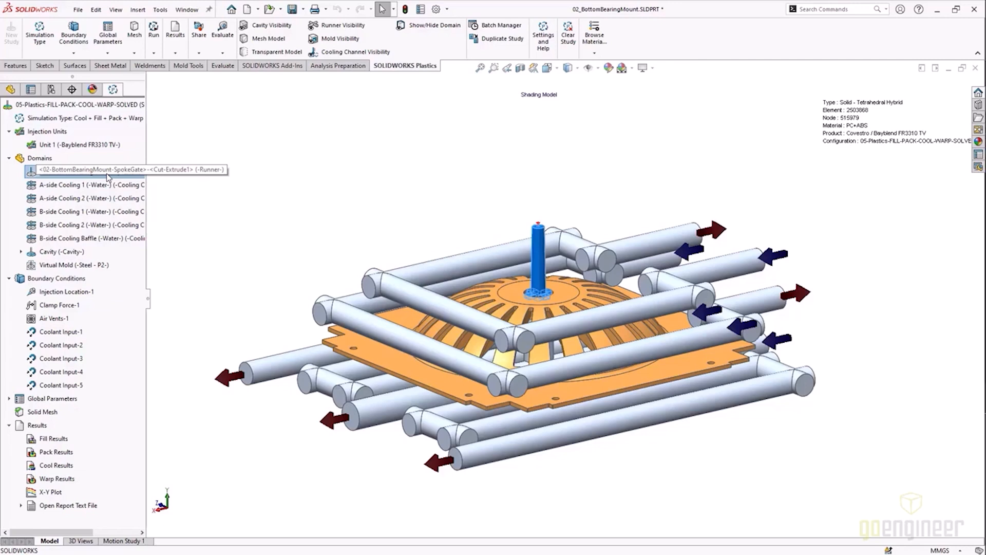
Highlight each cooling domain: A-side Cooling 1 and 2, B-side channels and baffle.
{"action": "left_click", "coordinate": [77, 185]}
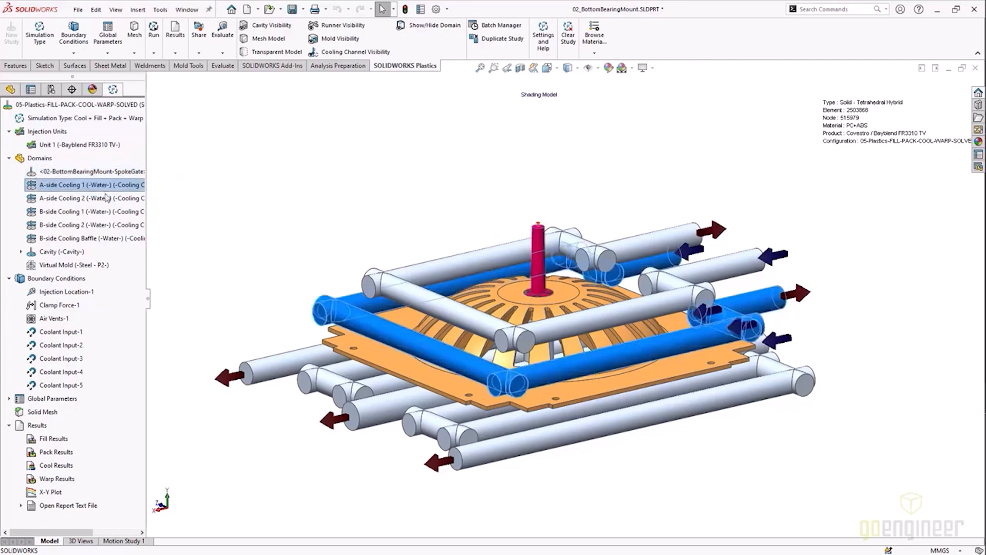
{"action": "left_click", "coordinate": [82, 198]}
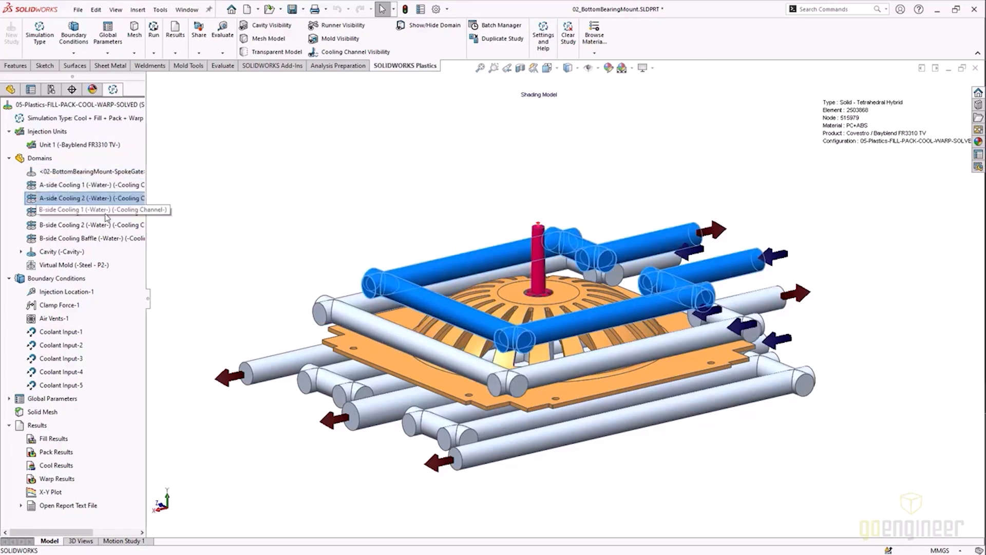
{"action": "left_click", "coordinate": [77, 224]}
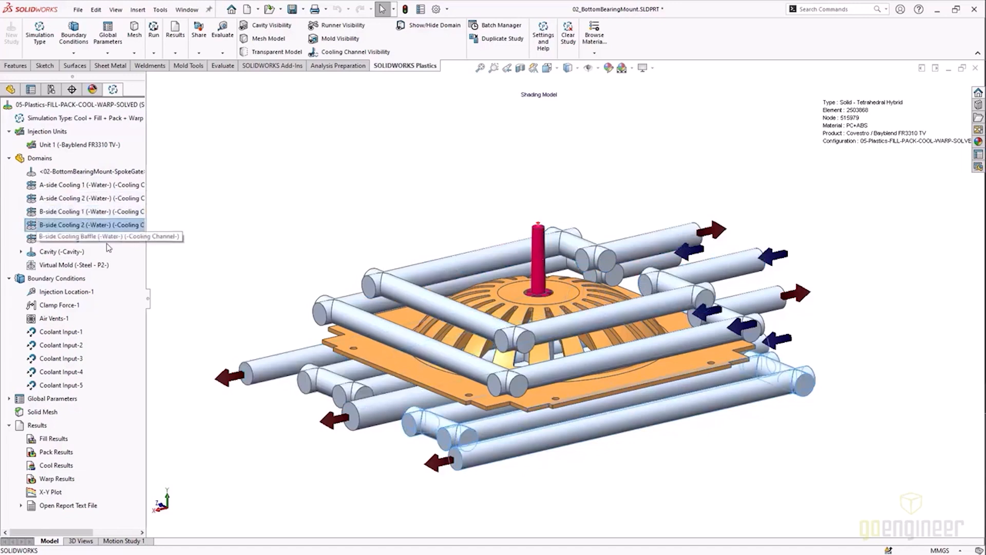
{"action": "left_click", "coordinate": [79, 236]}
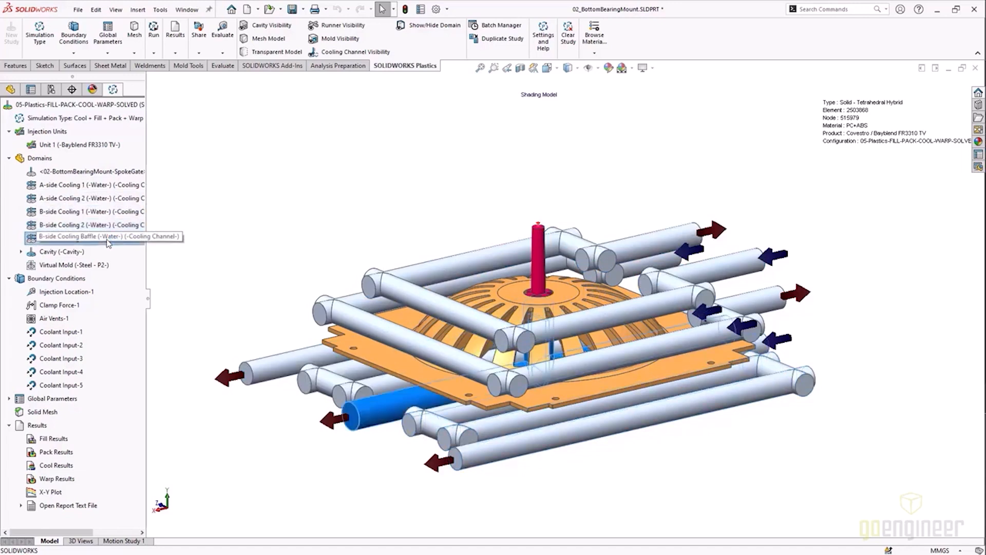
{"action": "left_click", "coordinate": [73, 238]}
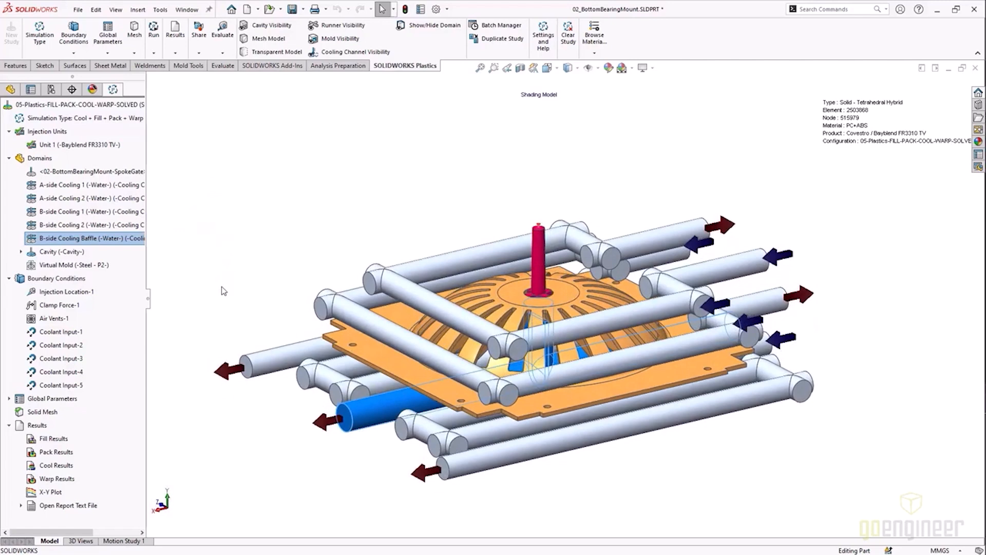
{"action": "left_click", "coordinate": [56, 252]}
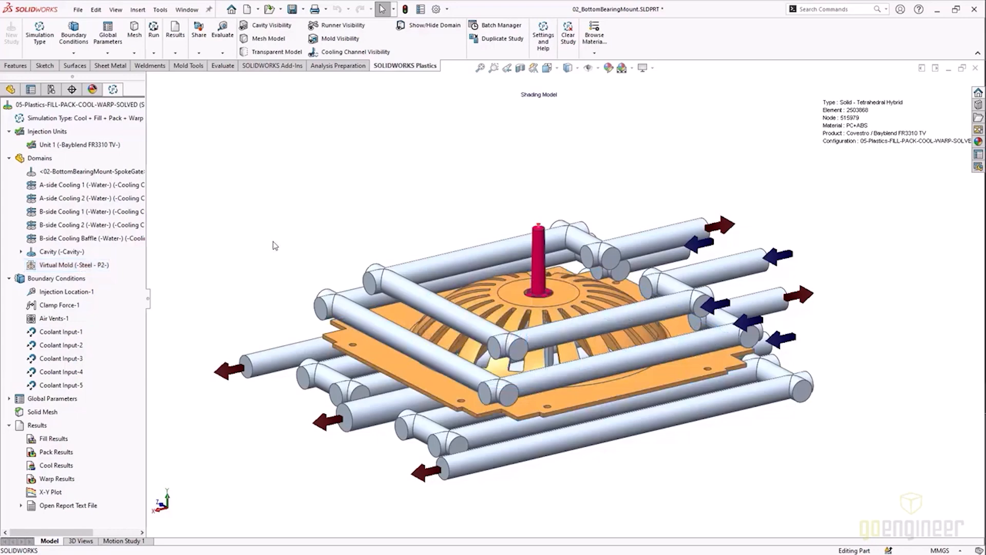
Show the virtual mold block around the part and channels, then hide it again.
{"action": "left_click", "coordinate": [338, 38]}
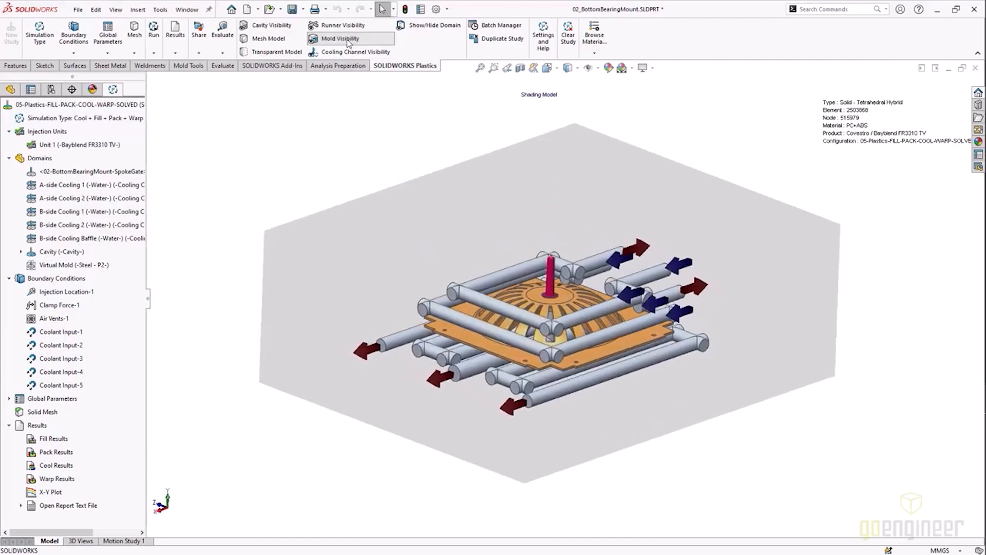
{"action": "left_click", "coordinate": [337, 39]}
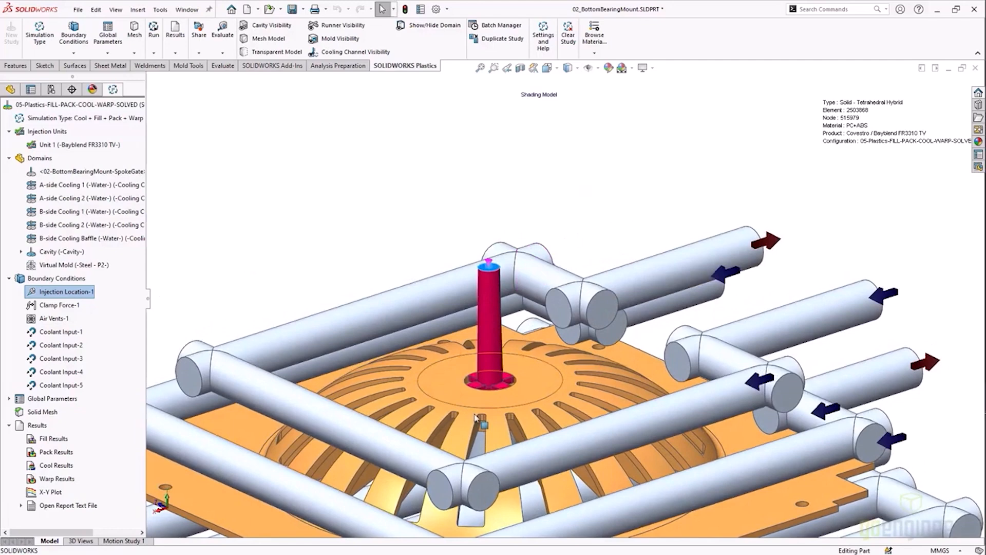
{"action": "right_click", "coordinate": [56, 304]}
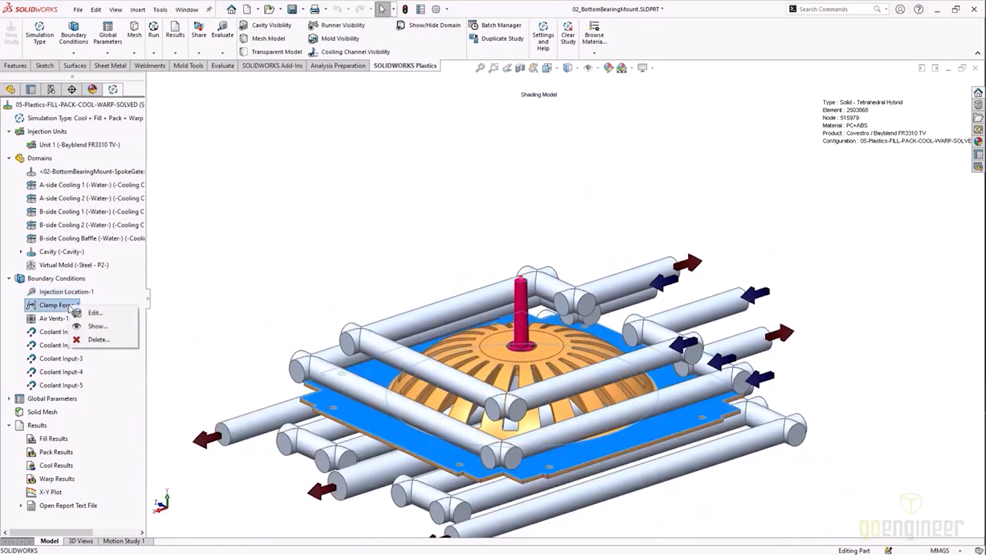
{"action": "left_click", "coordinate": [95, 312]}
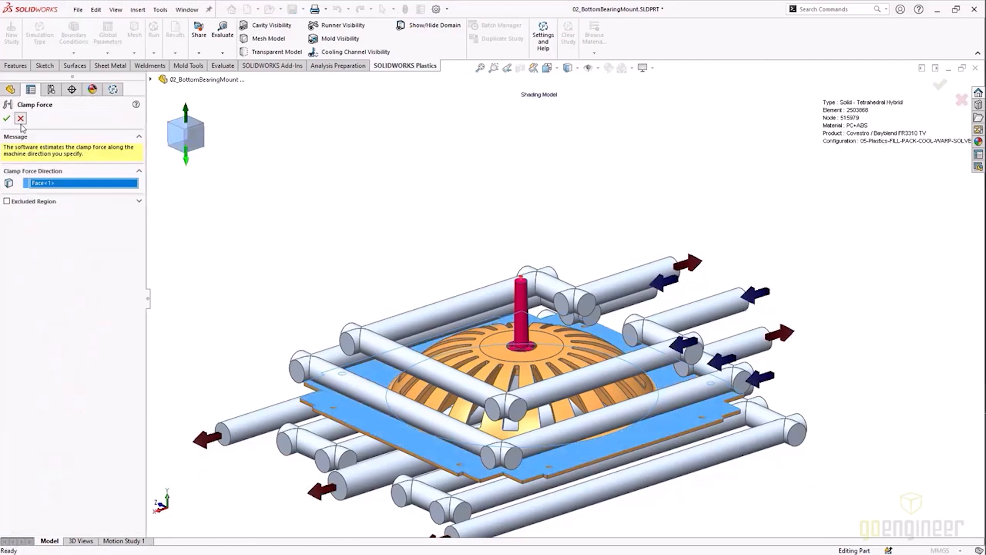
{"action": "left_click", "coordinate": [9, 119]}
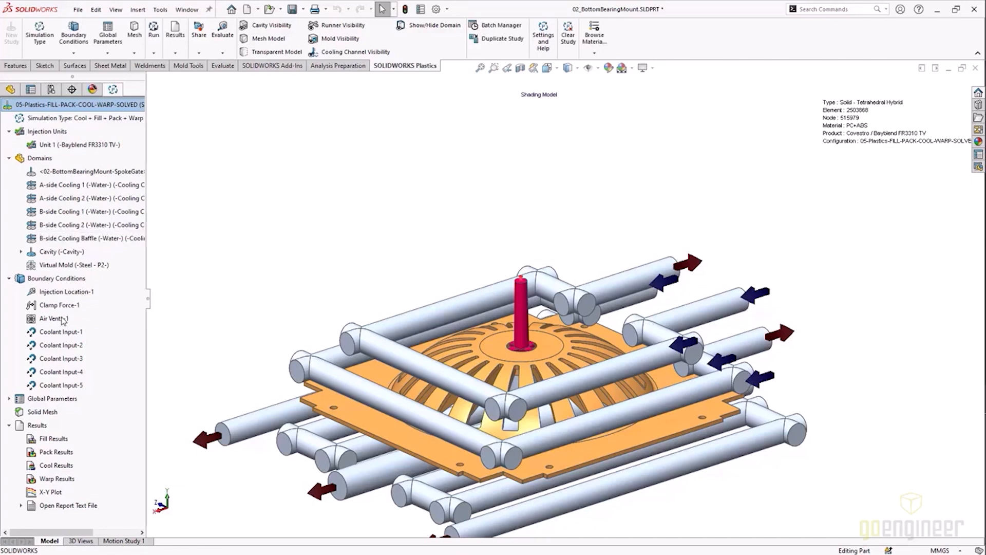
{"action": "left_click", "coordinate": [49, 318]}
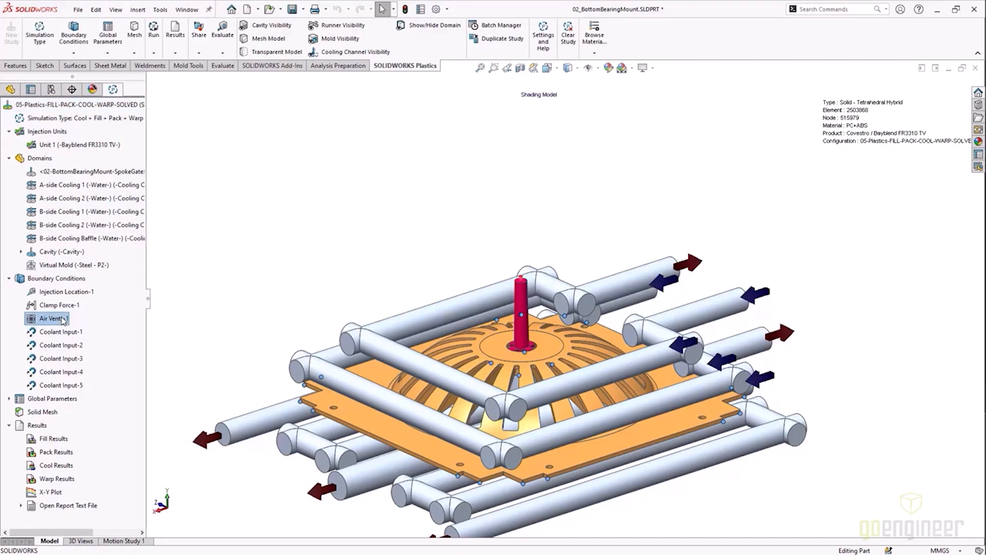
{"action": "right_click", "coordinate": [60, 330]}
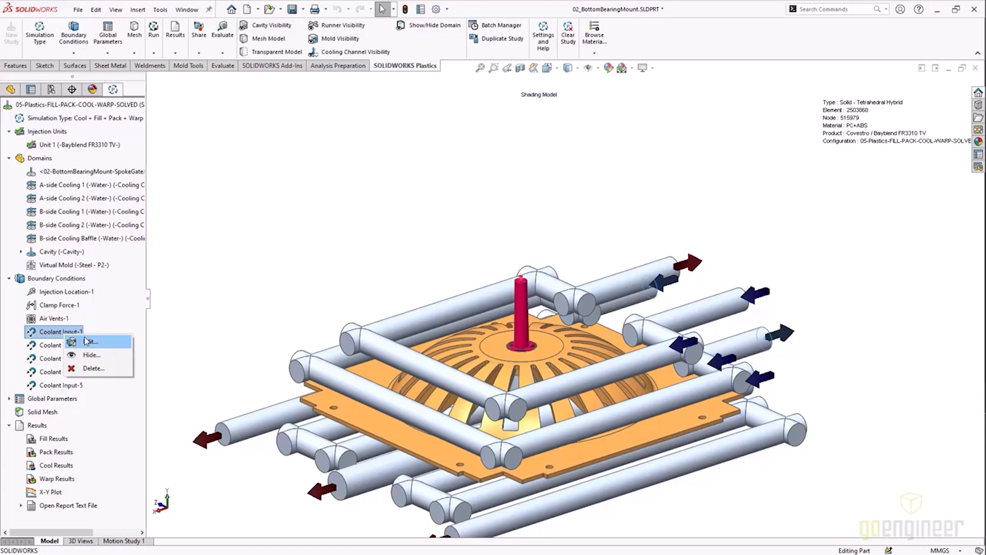
{"action": "left_click", "coordinate": [92, 342]}
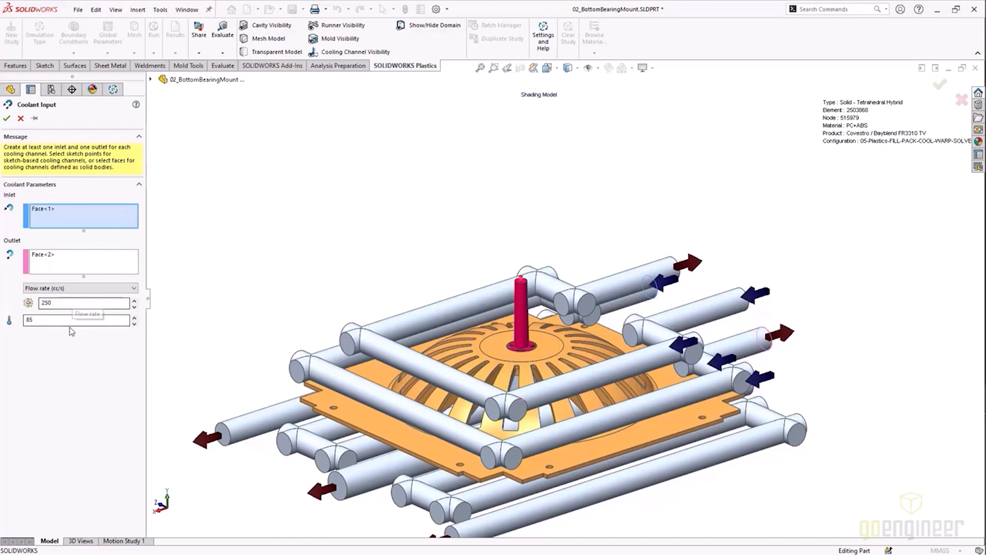
{"action": "left_click", "coordinate": [7, 119]}
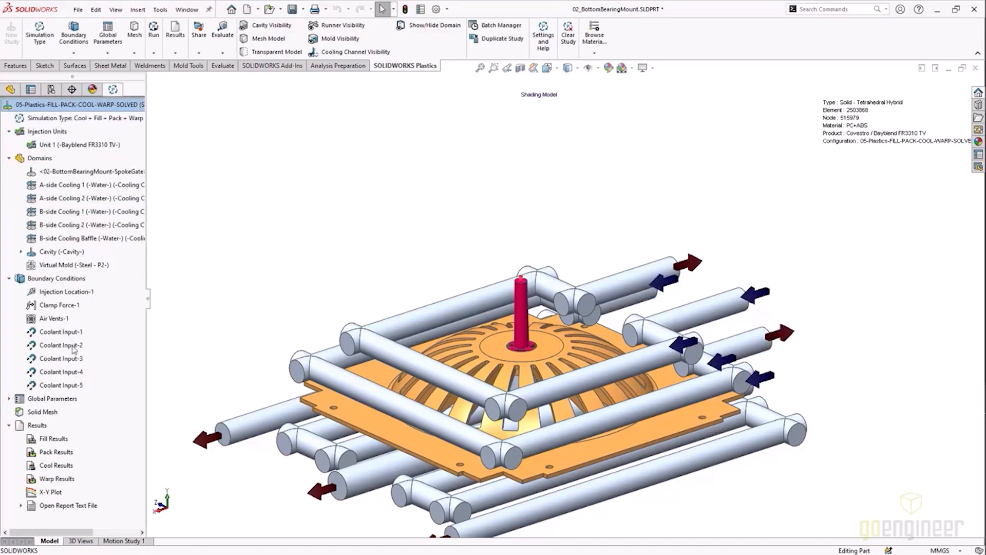
{"action": "left_click", "coordinate": [61, 358]}
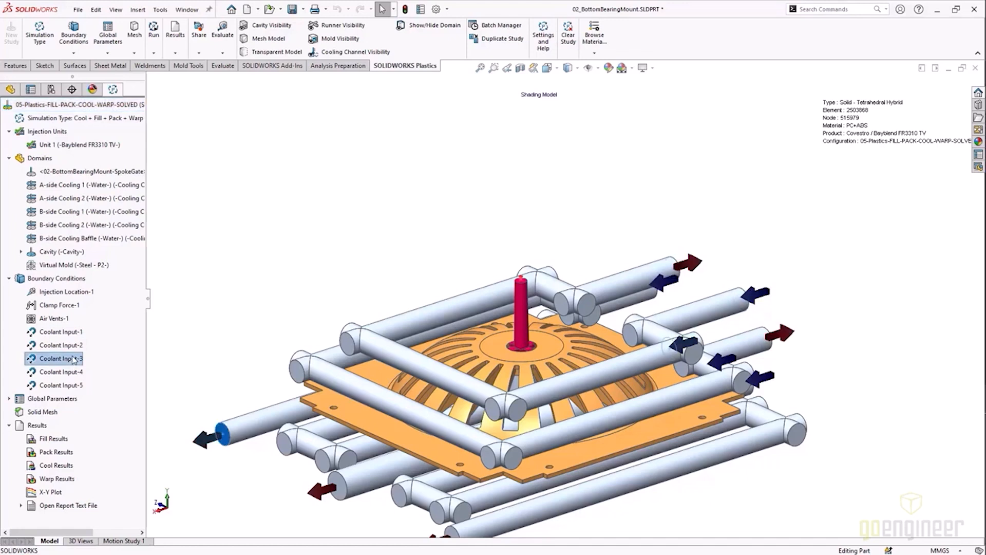
{"action": "left_click", "coordinate": [56, 371]}
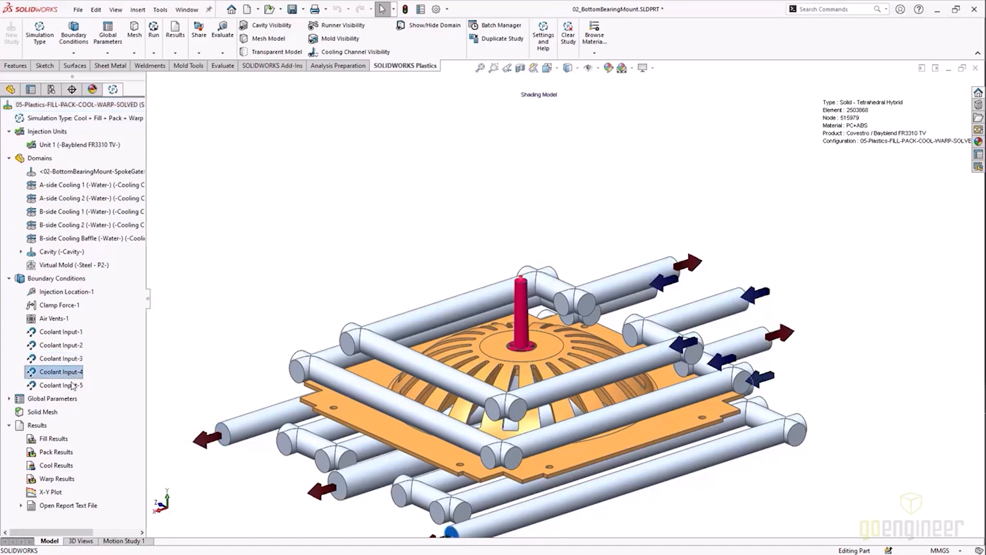
{"action": "left_click", "coordinate": [56, 385]}
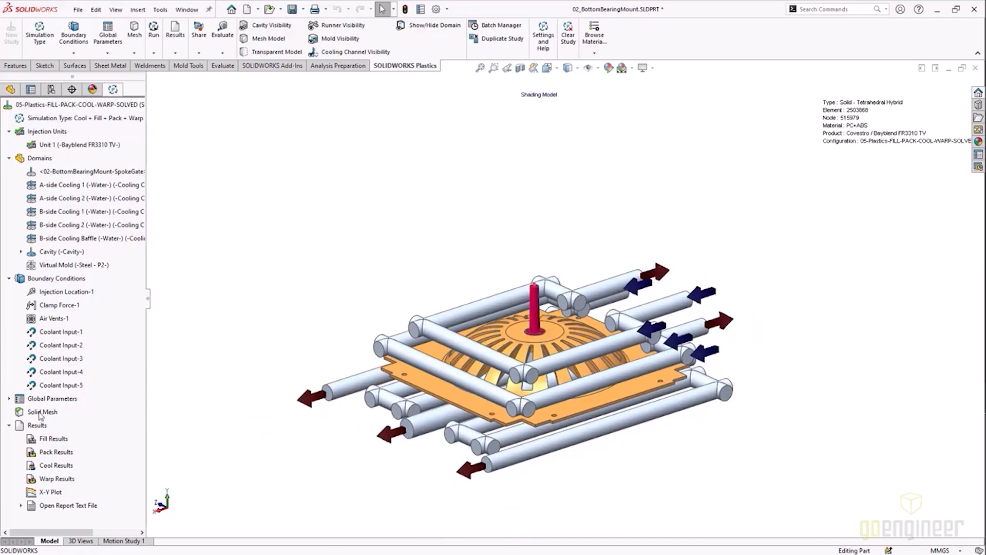
{"action": "right_click", "coordinate": [37, 412]}
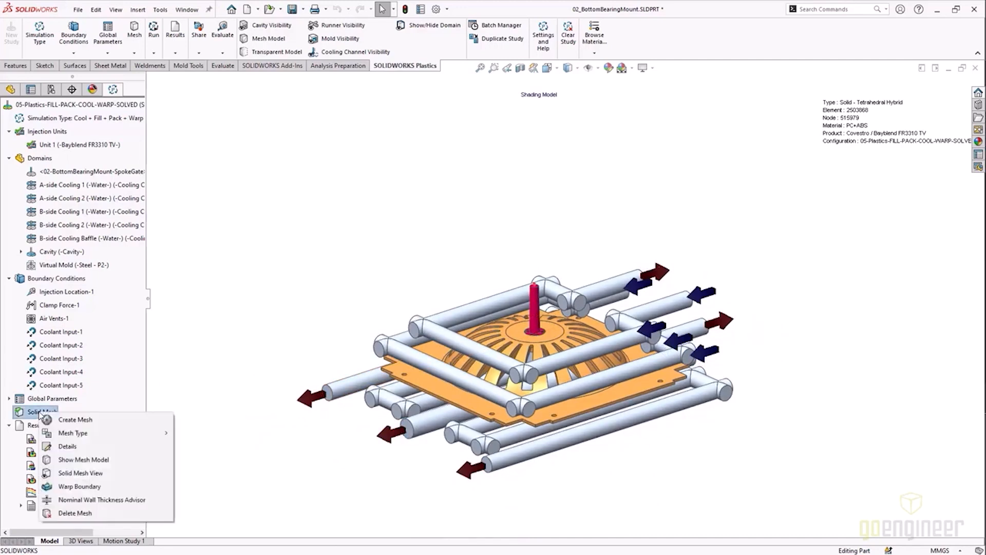
{"action": "mouse_move", "coordinate": [93, 459]}
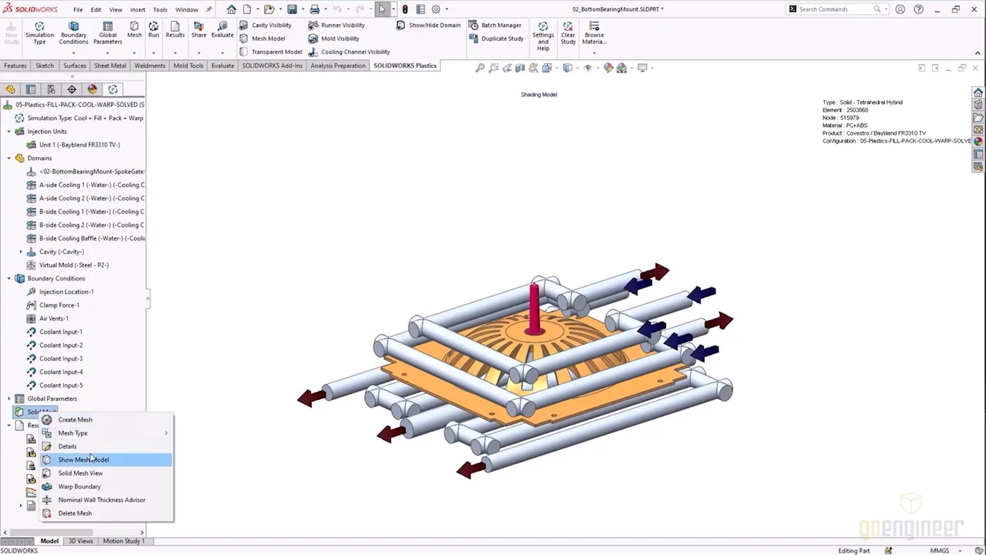
{"action": "left_click", "coordinate": [87, 459]}
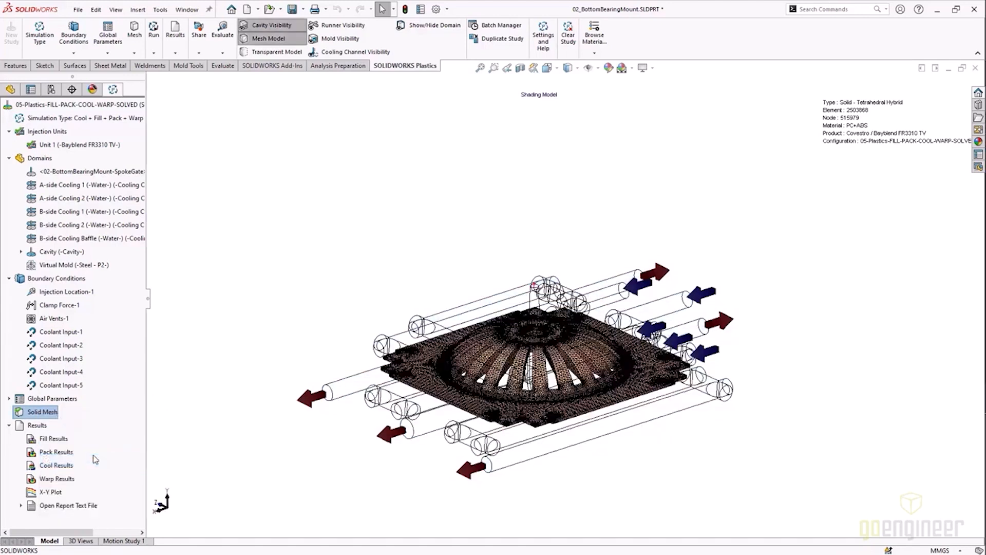
{"action": "mouse_move", "coordinate": [343, 30]}
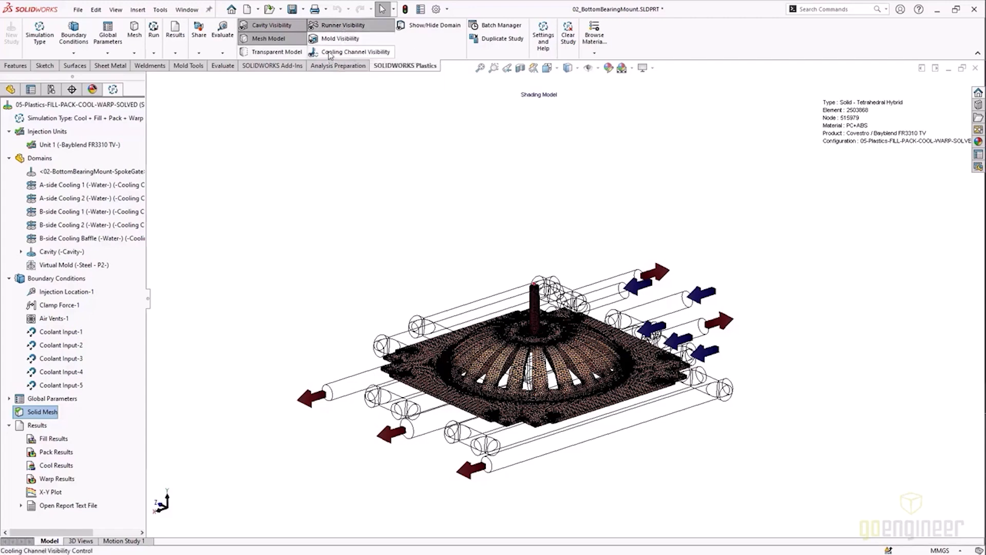
{"action": "left_click", "coordinate": [339, 38]}
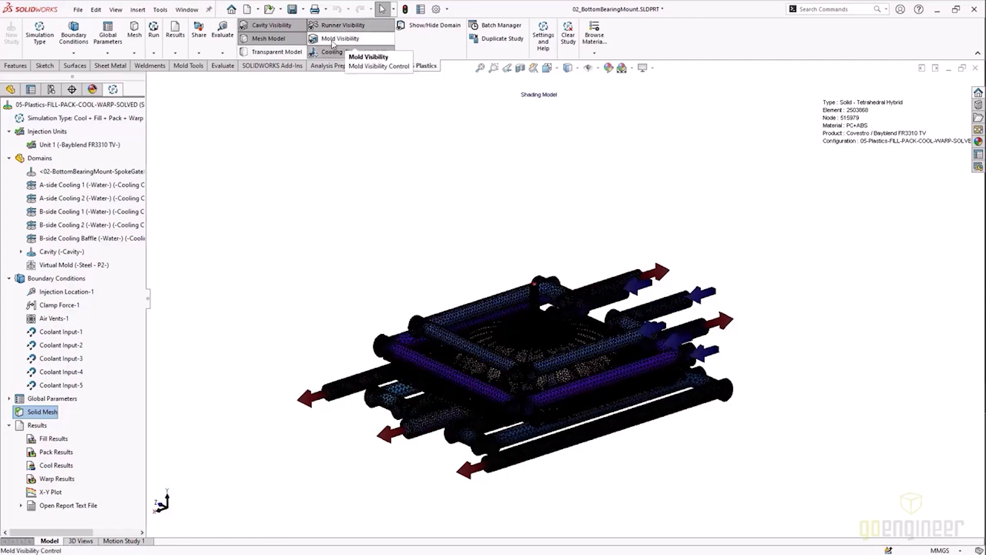
{"action": "left_click", "coordinate": [339, 38]}
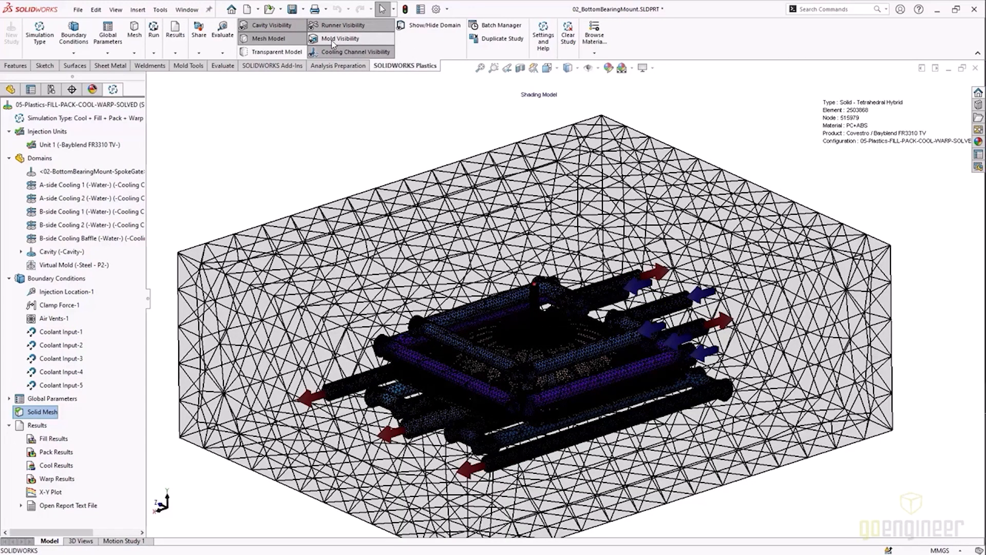
{"action": "left_click", "coordinate": [339, 39]}
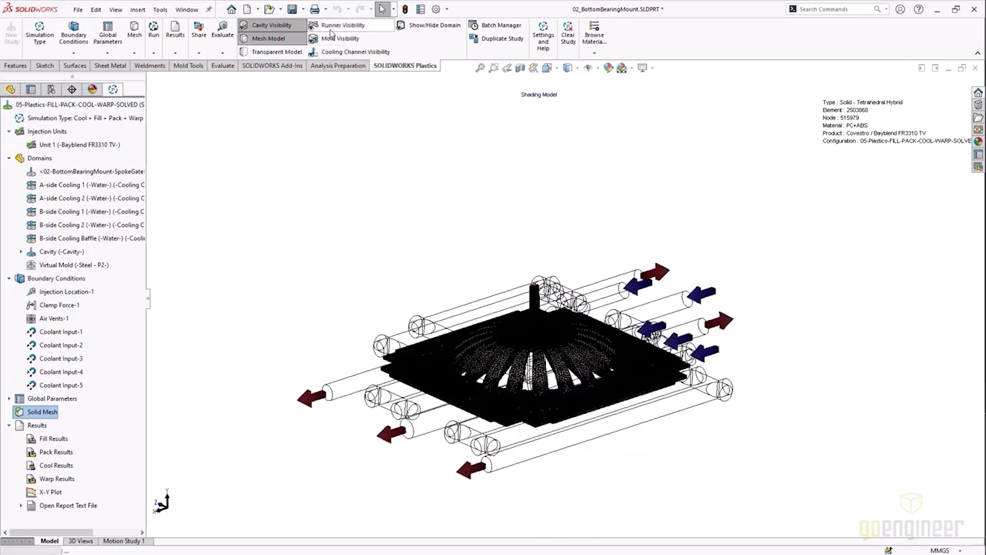
{"action": "left_click", "coordinate": [274, 38]}
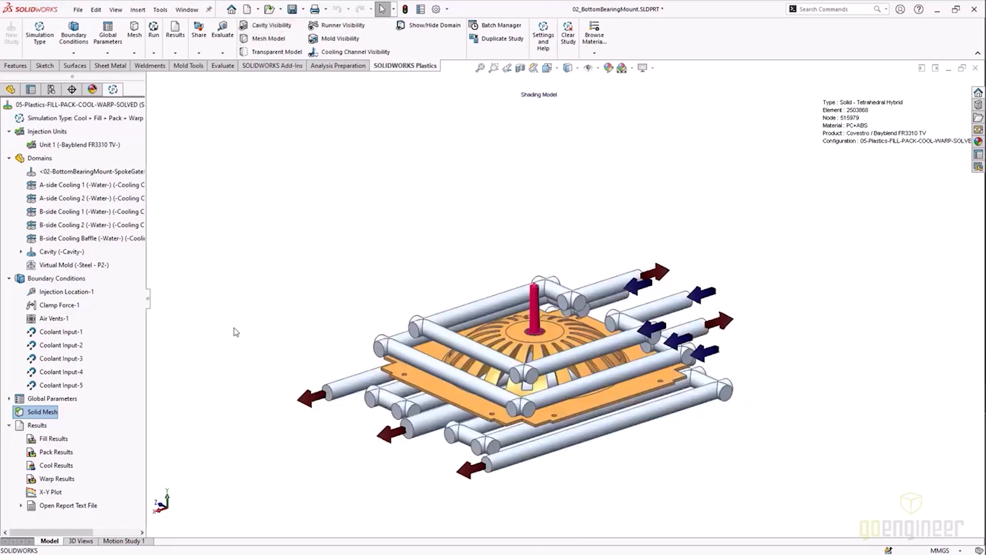
{"action": "mouse_move", "coordinate": [134, 430]}
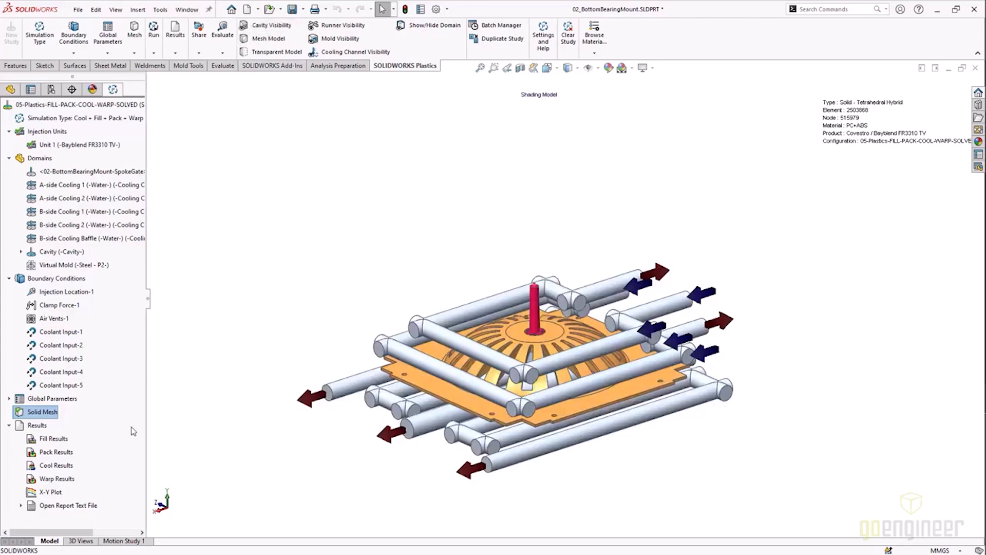
Read the fill results and view fill time with velocity vectors from the top.
{"action": "right_click", "coordinate": [51, 438]}
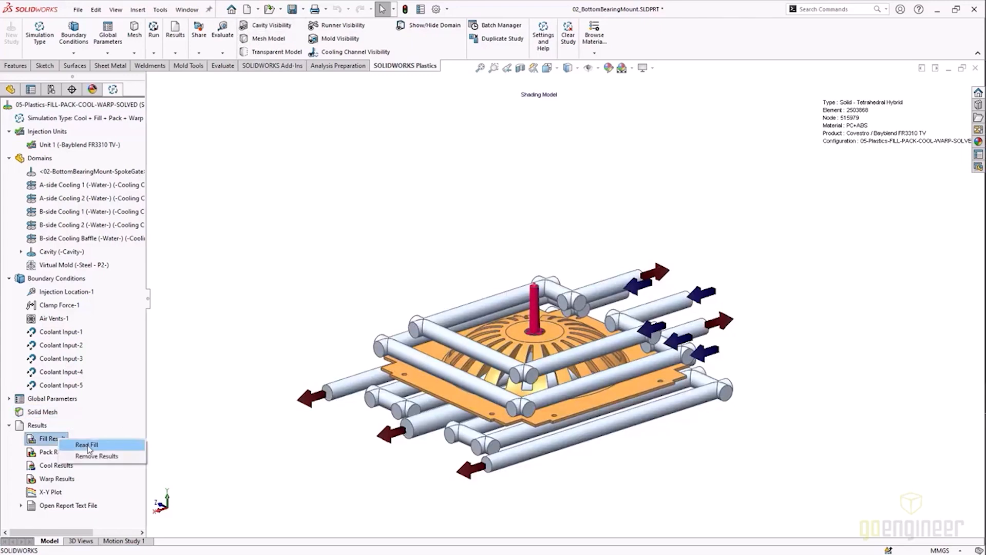
{"action": "left_click", "coordinate": [87, 444]}
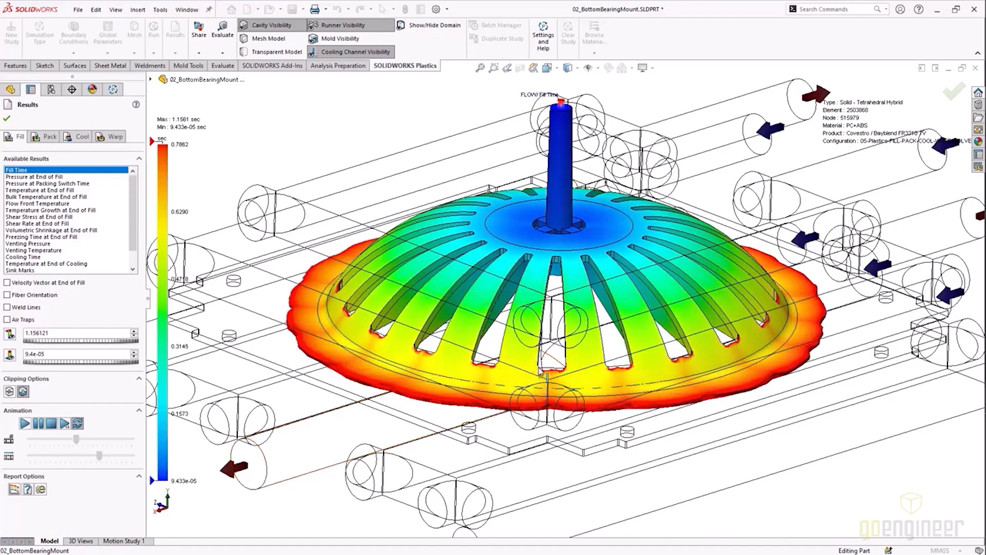
{"action": "left_click_drag", "start_coordinate": [553, 251], "coordinate": [560, 367]}
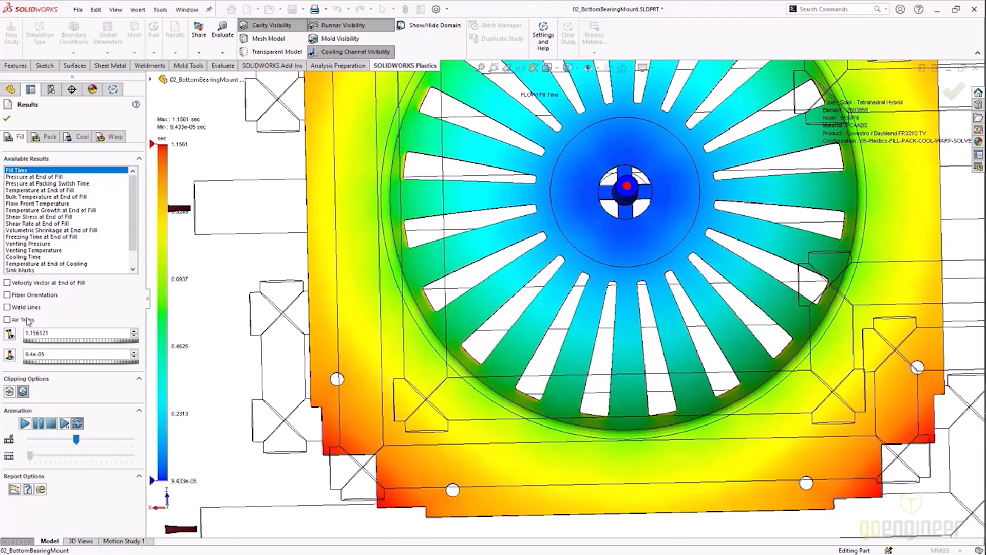
{"action": "left_click", "coordinate": [7, 307]}
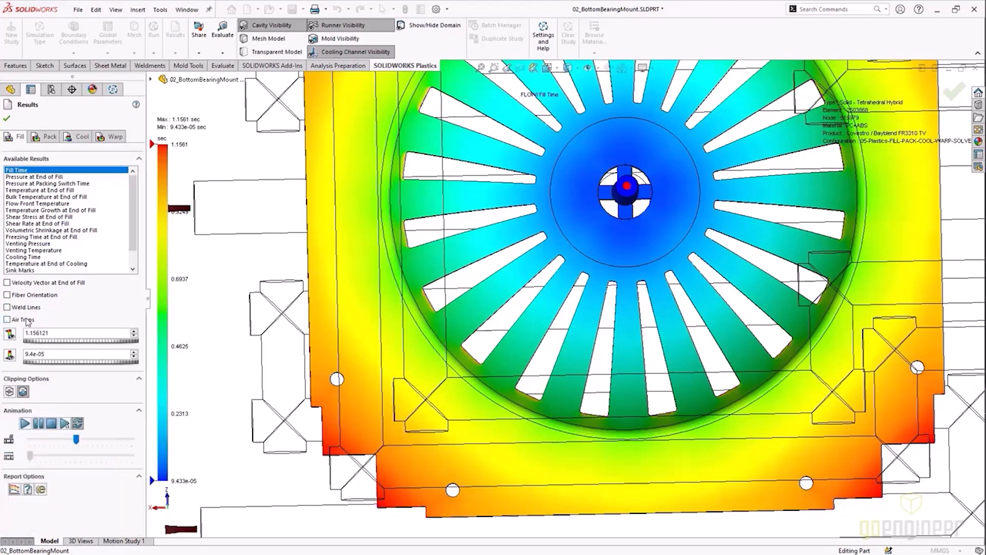
{"action": "left_click", "coordinate": [7, 282]}
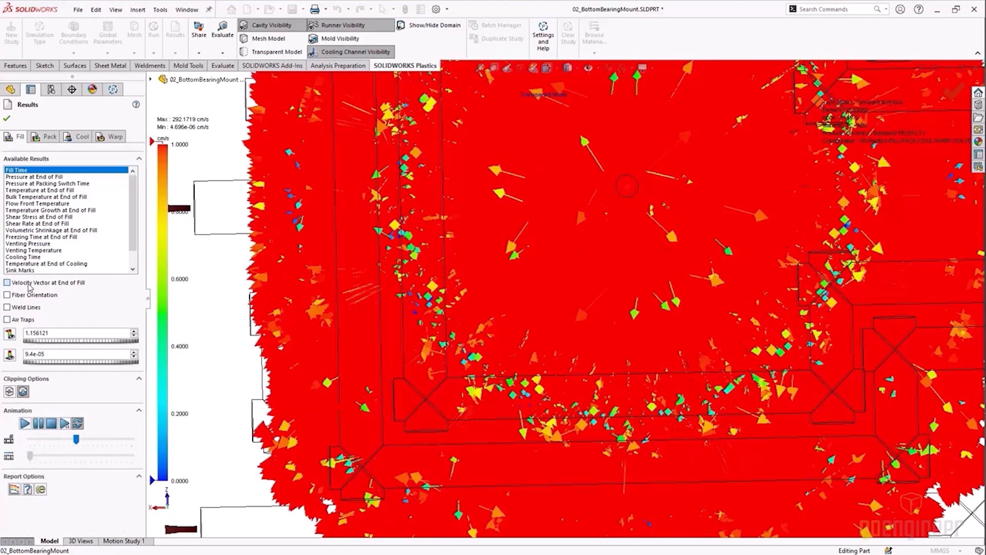
{"action": "left_click", "coordinate": [7, 283]}
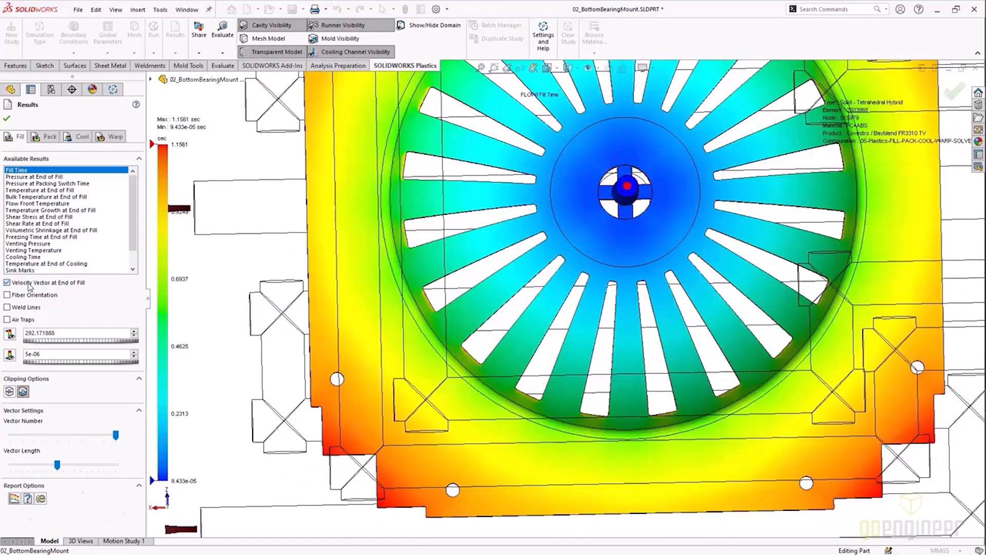
Step through pressure at end of fill, pressure at switch time, shear rate and volumetric shrinkage.
{"action": "left_click", "coordinate": [37, 177]}
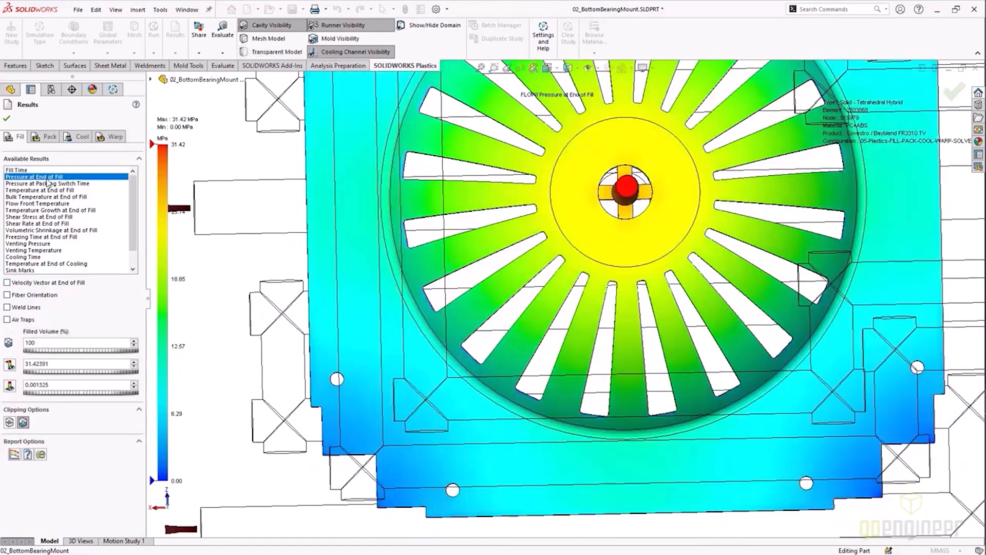
{"action": "left_click", "coordinate": [46, 183]}
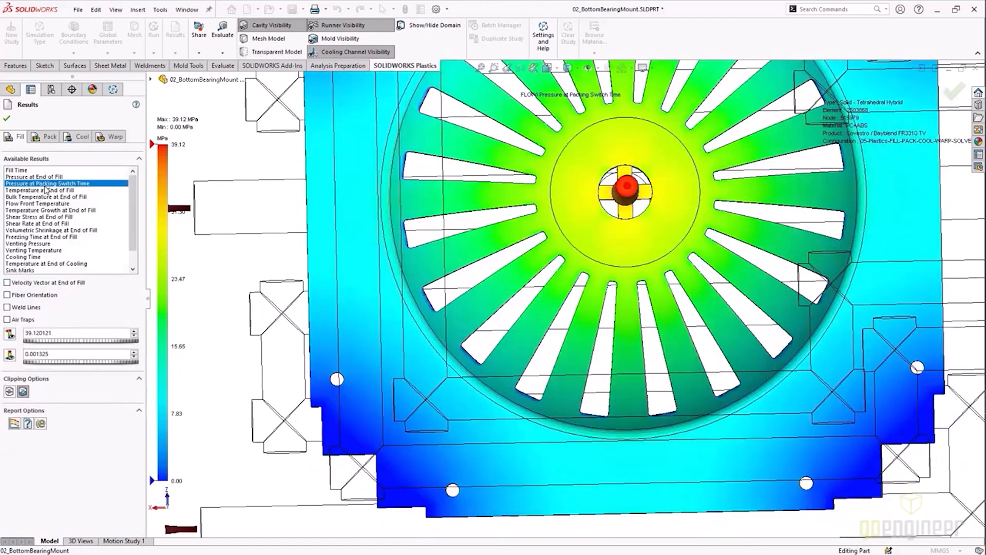
{"action": "left_click", "coordinate": [31, 223]}
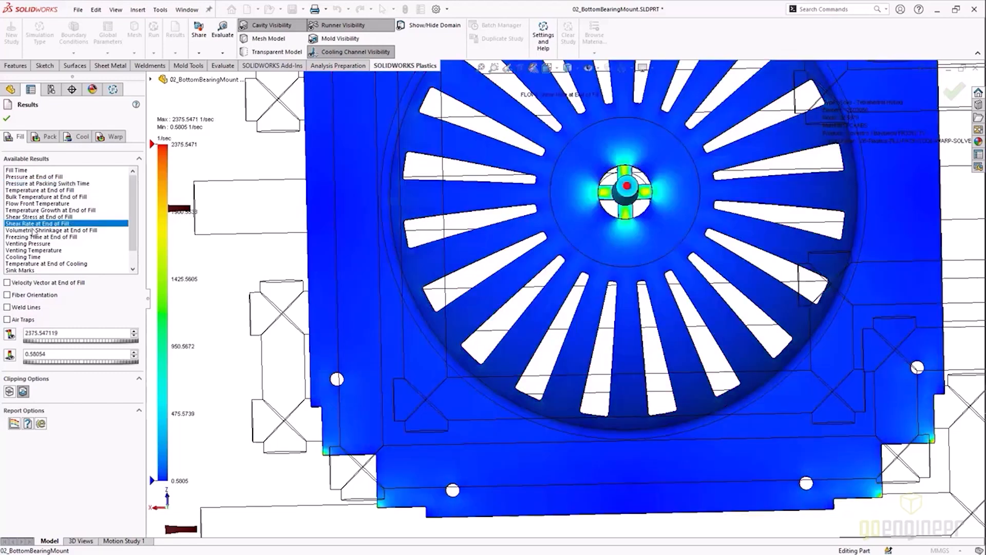
{"action": "left_click", "coordinate": [47, 231]}
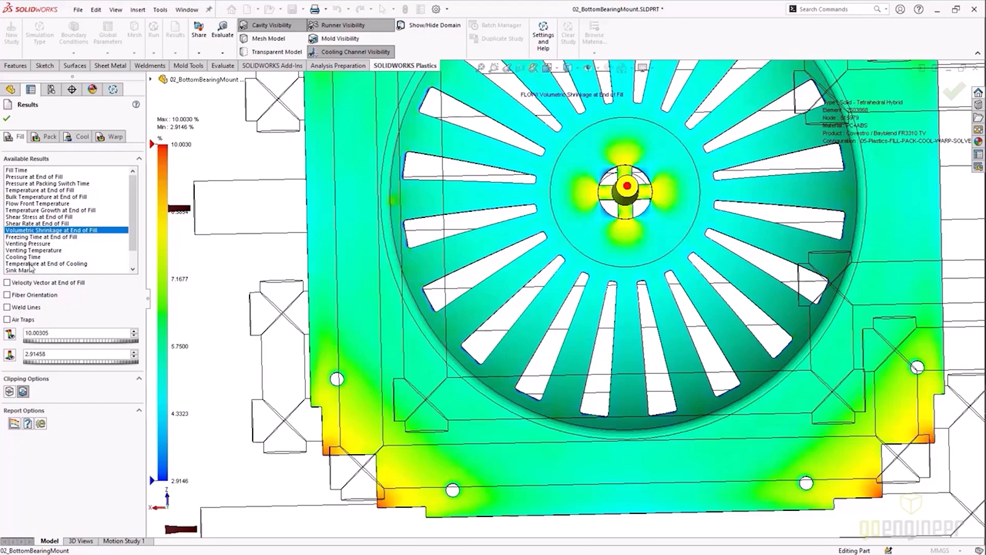
Show the sink marks, ease of fill and gate filling contribution plots.
{"action": "left_click", "coordinate": [18, 270]}
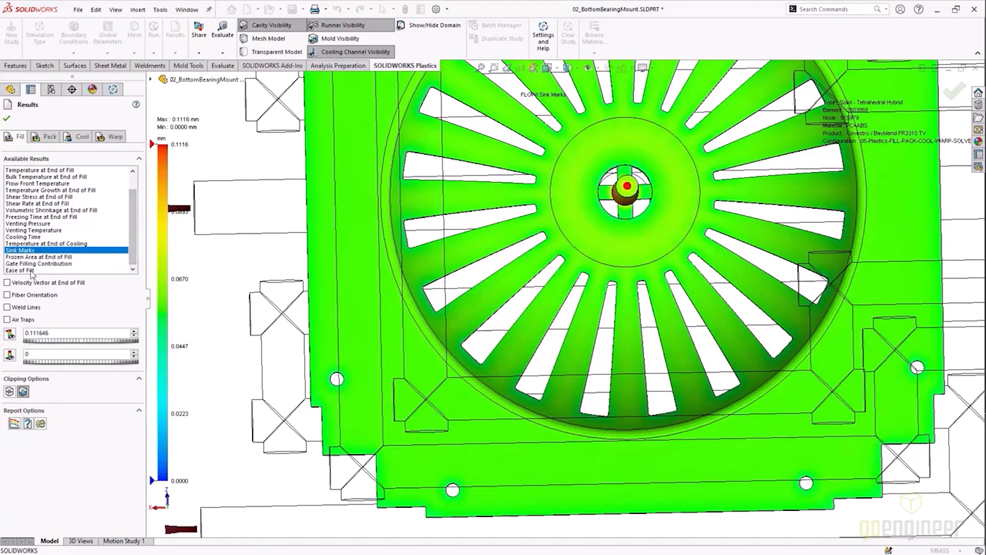
{"action": "left_click", "coordinate": [21, 269]}
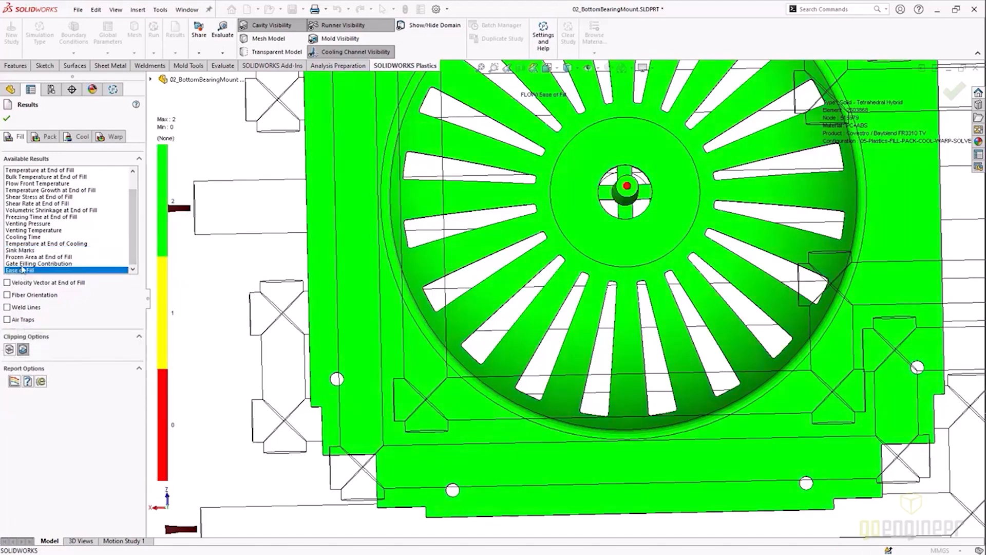
{"action": "left_click", "coordinate": [39, 263]}
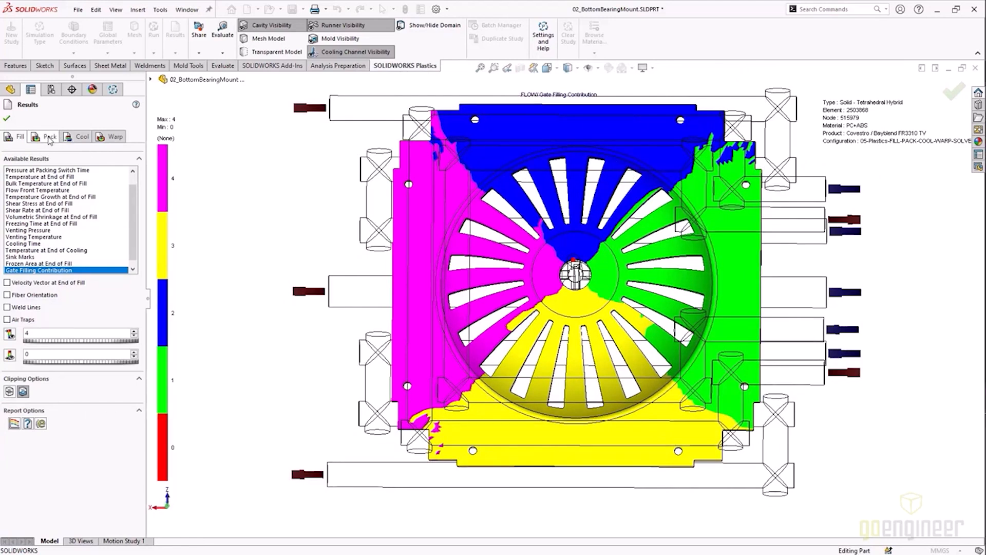
Review pack results: volumetric shrinkage, residual stress and frozen area at post-filling end.
{"action": "left_click", "coordinate": [48, 135]}
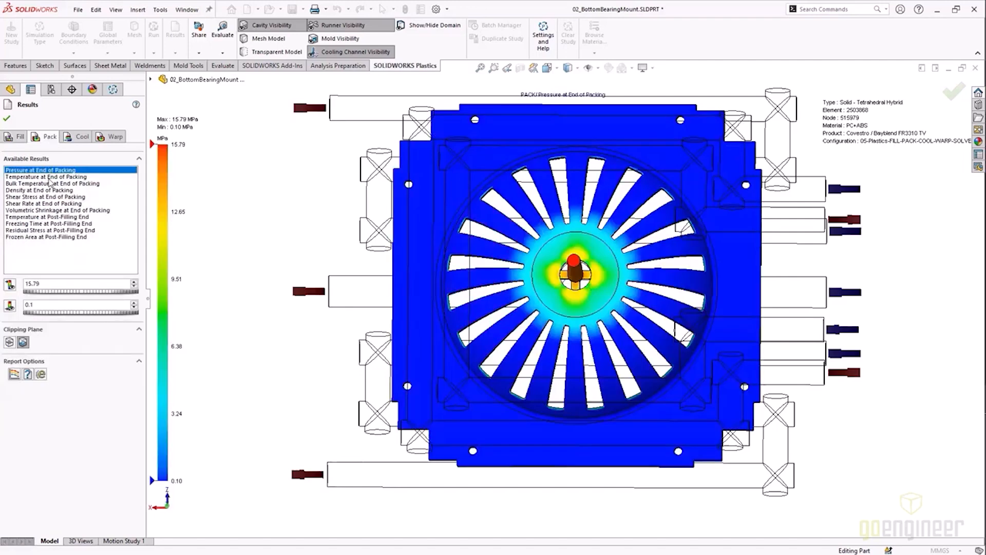
{"action": "left_click", "coordinate": [53, 177]}
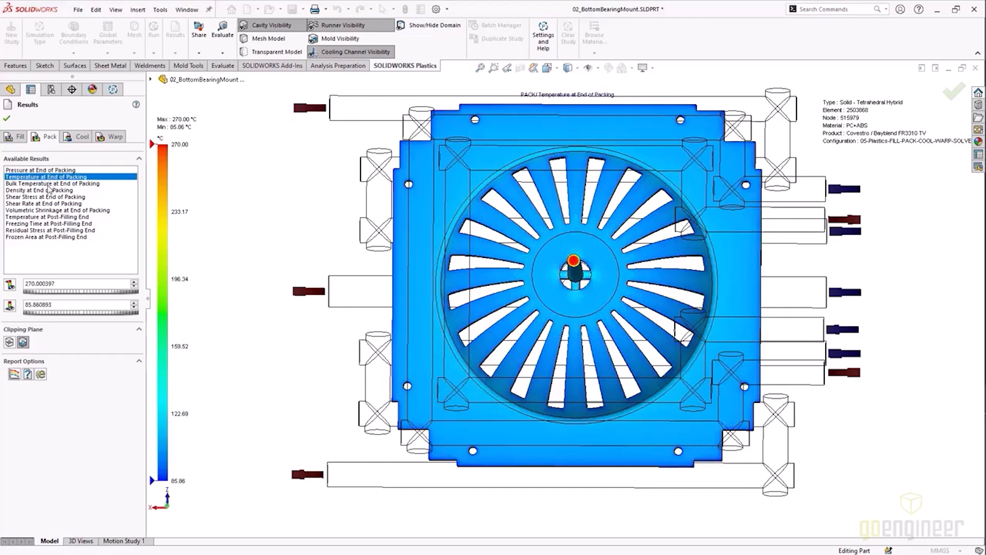
{"action": "left_click", "coordinate": [51, 209]}
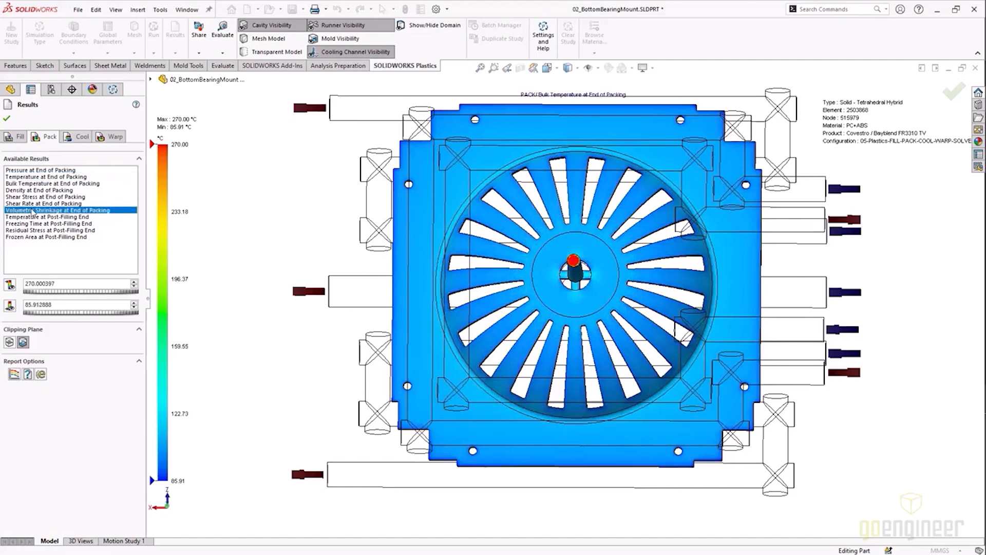
{"action": "left_click", "coordinate": [41, 230]}
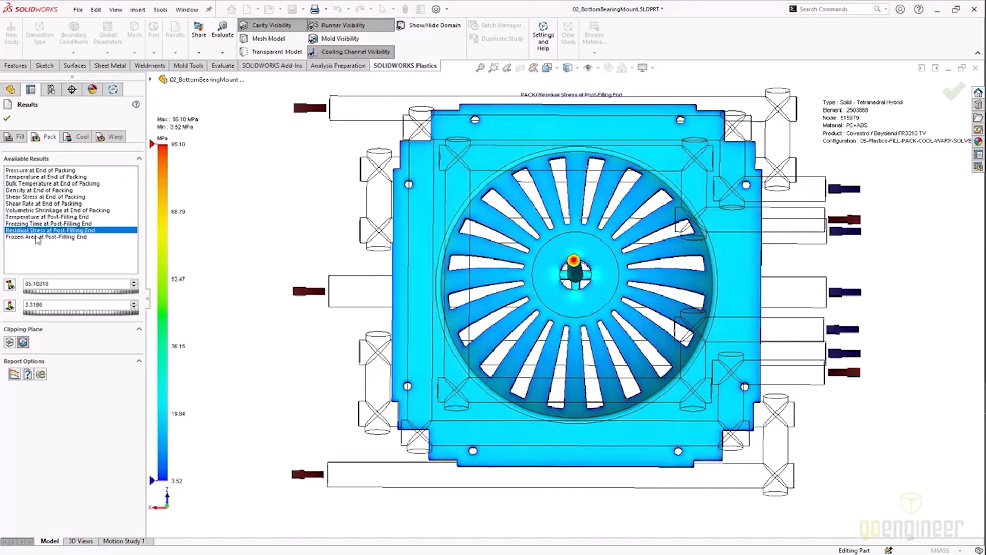
{"action": "left_click", "coordinate": [45, 237]}
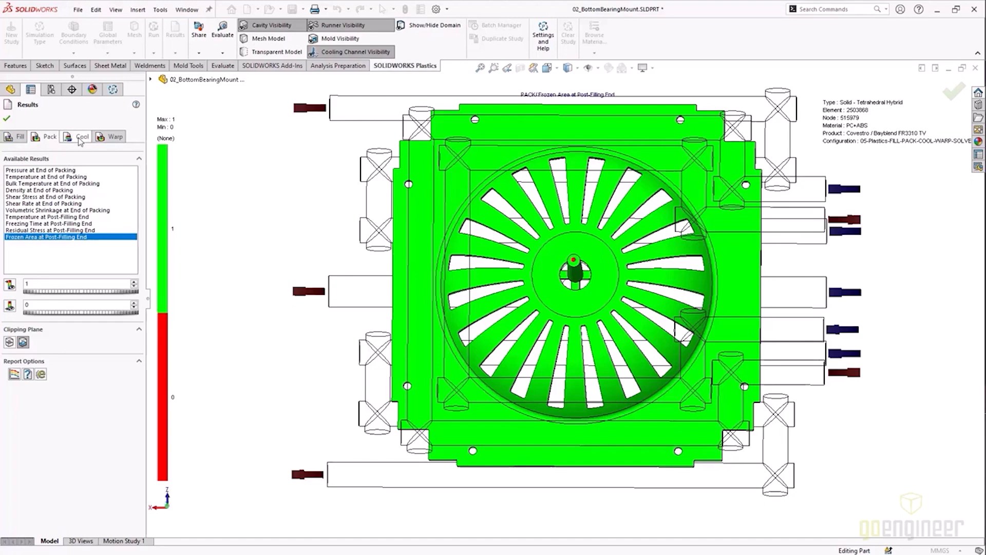
Show part and mold temperature at end of cooling, with the mold block visible.
{"action": "left_click", "coordinate": [81, 135]}
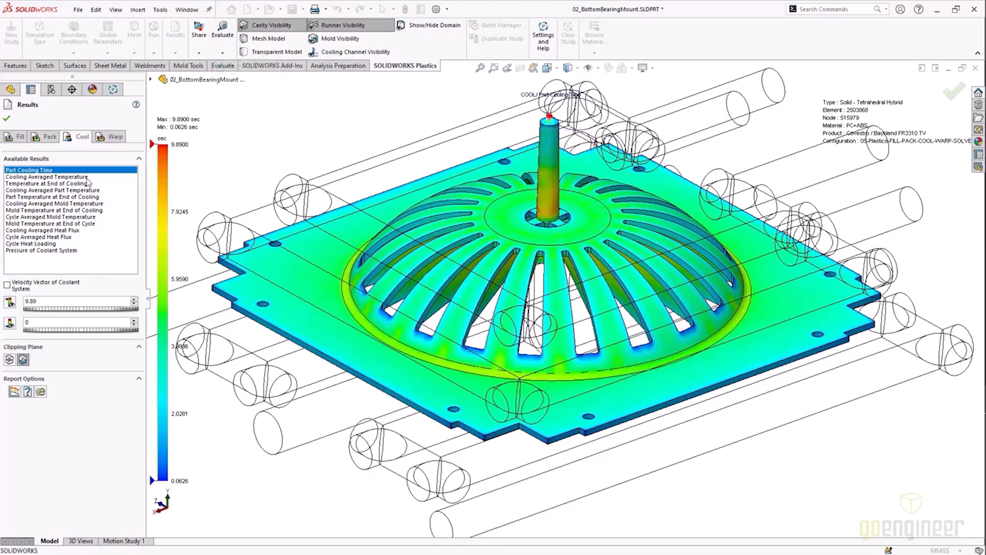
{"action": "left_click", "coordinate": [47, 182]}
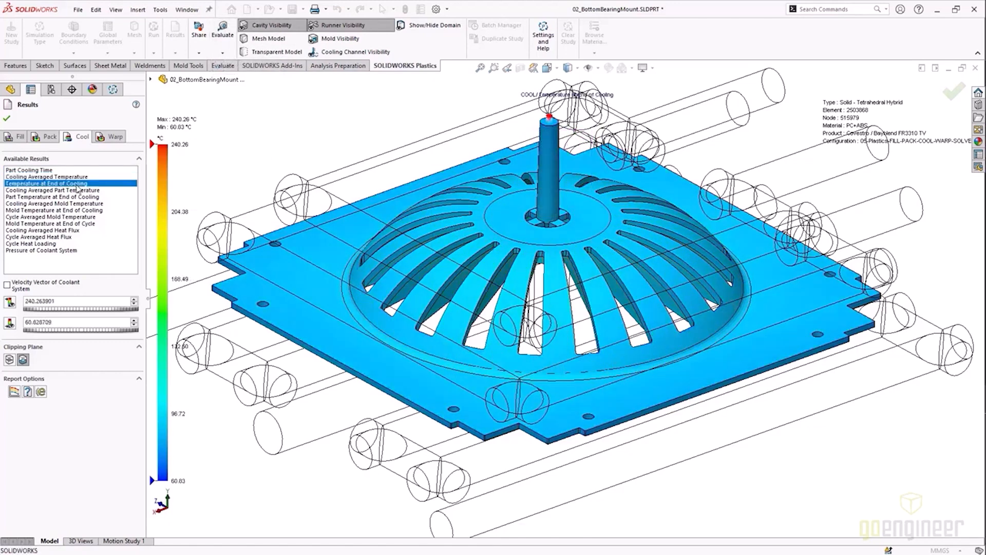
{"action": "left_click", "coordinate": [49, 210]}
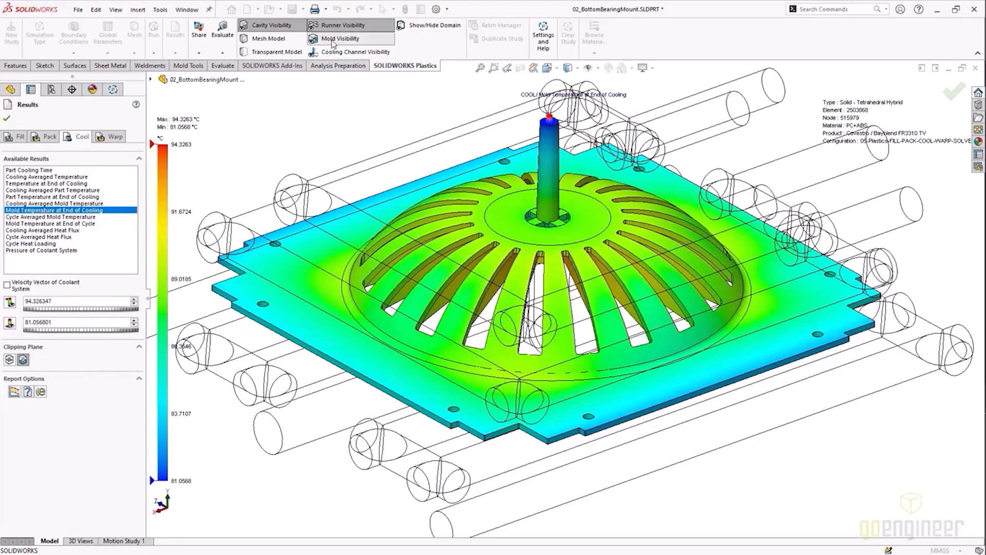
{"action": "left_click", "coordinate": [339, 39]}
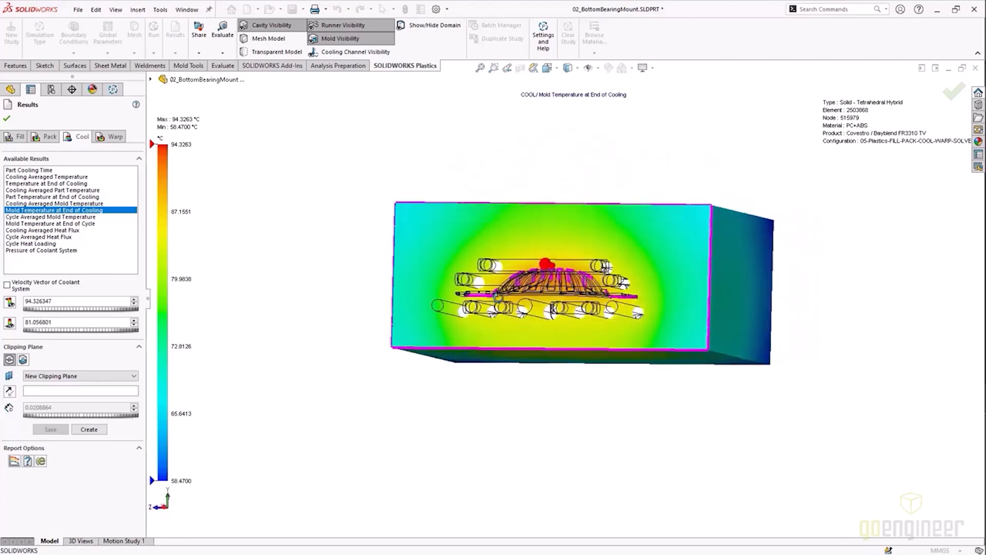
Section the mold to see internal temperatures, toggling cooling channels, then move to warp displacement.
{"action": "left_click", "coordinate": [547, 68]}
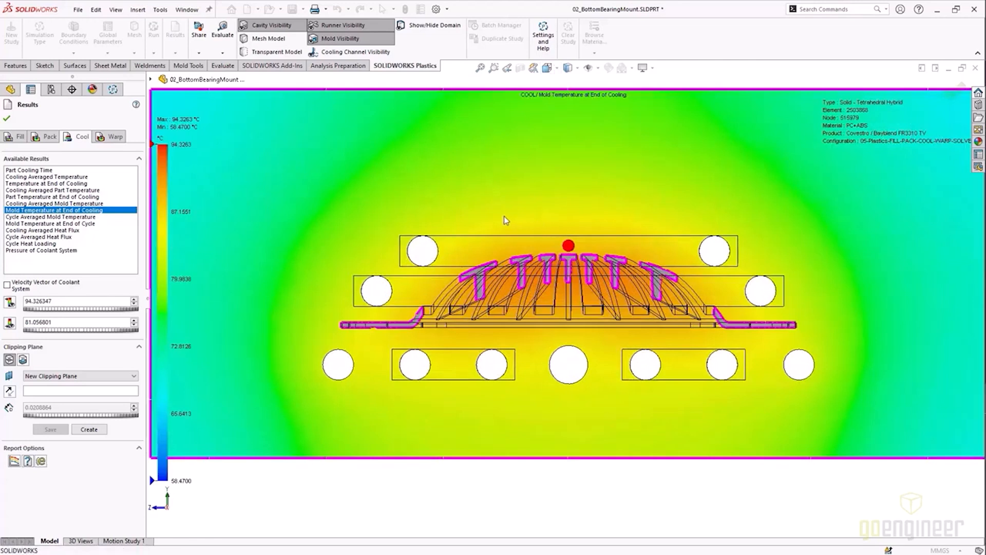
{"action": "left_click", "coordinate": [355, 51]}
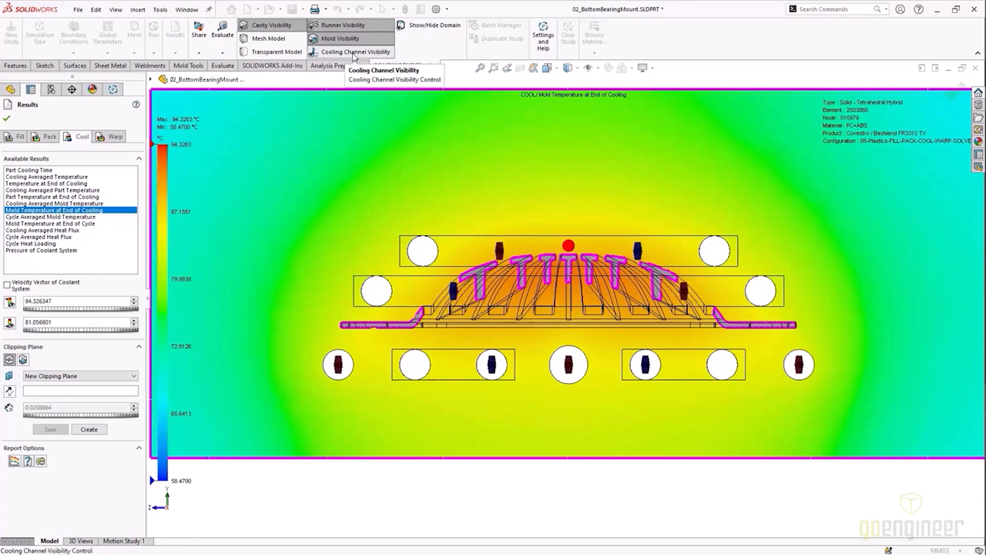
{"action": "left_click", "coordinate": [355, 52]}
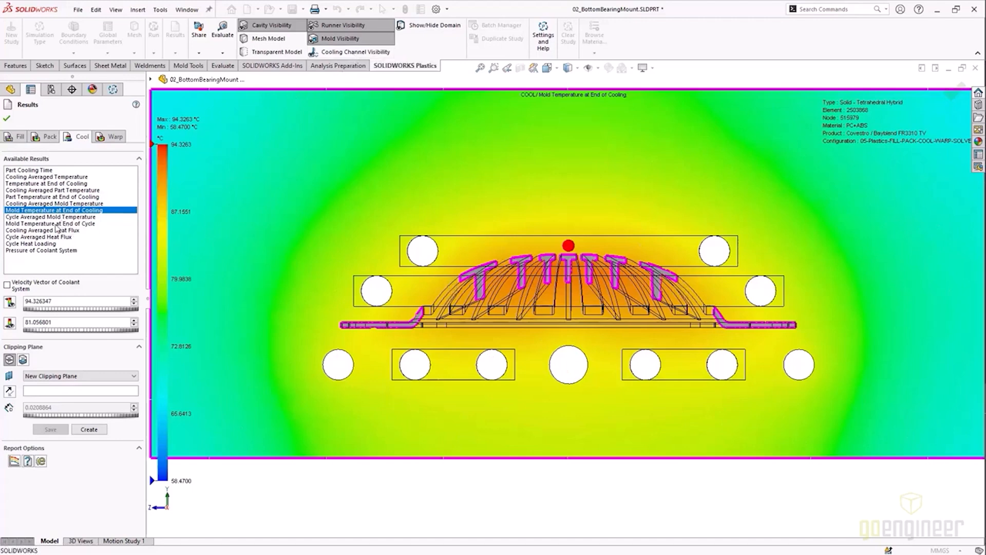
{"action": "left_click", "coordinate": [33, 249]}
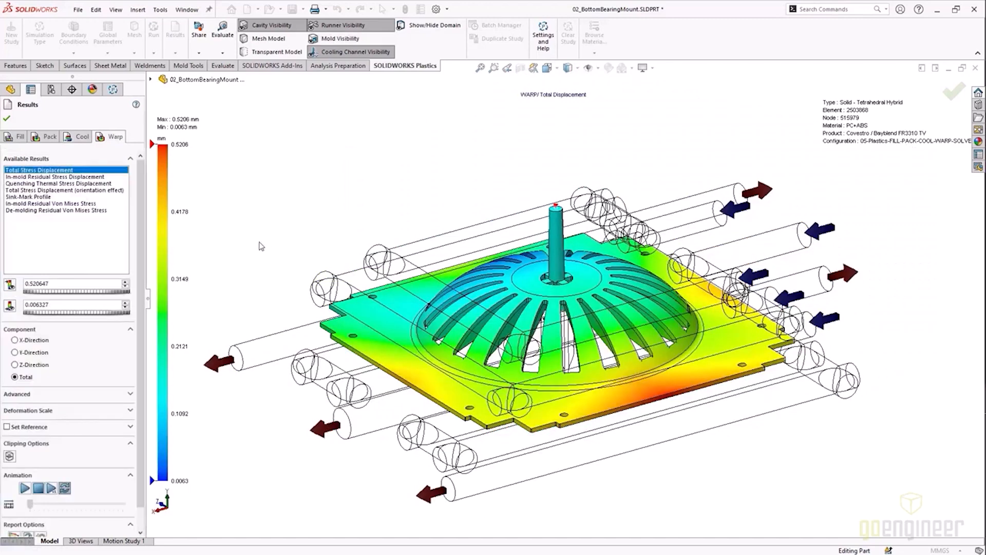
{"action": "mouse_move", "coordinate": [97, 419]}
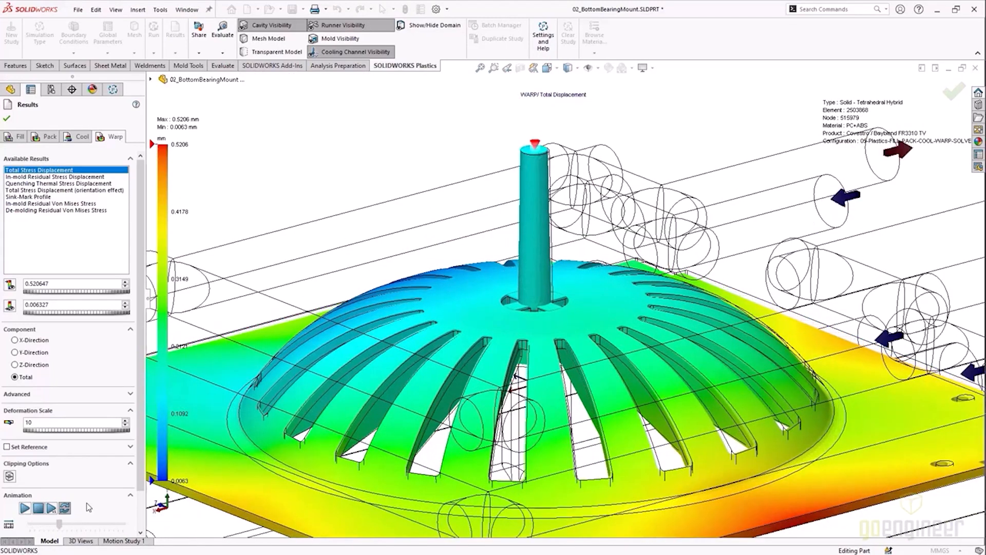
Animate the scaled total-displacement warp, then plot in-mold residual stress displacement.
{"action": "left_click", "coordinate": [24, 507]}
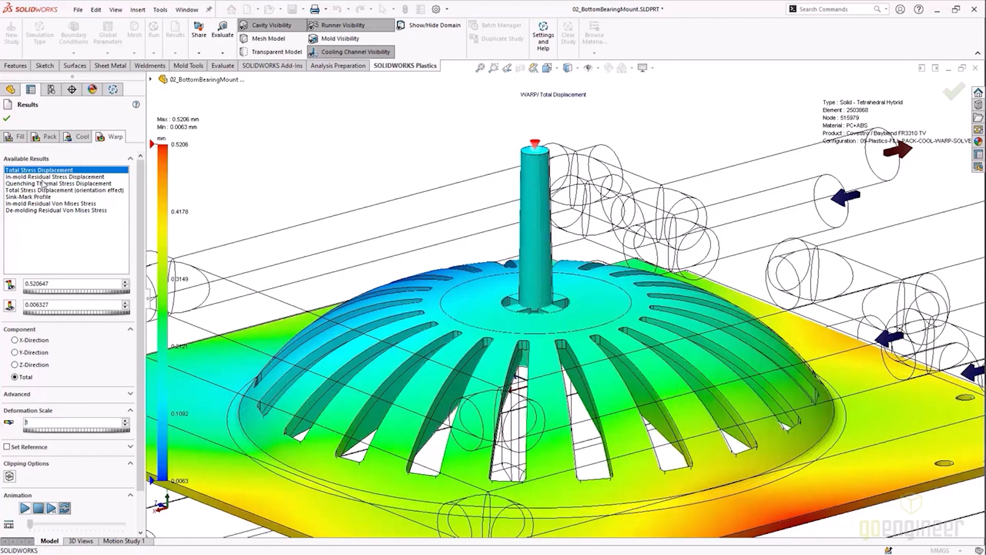
{"action": "left_click", "coordinate": [60, 176]}
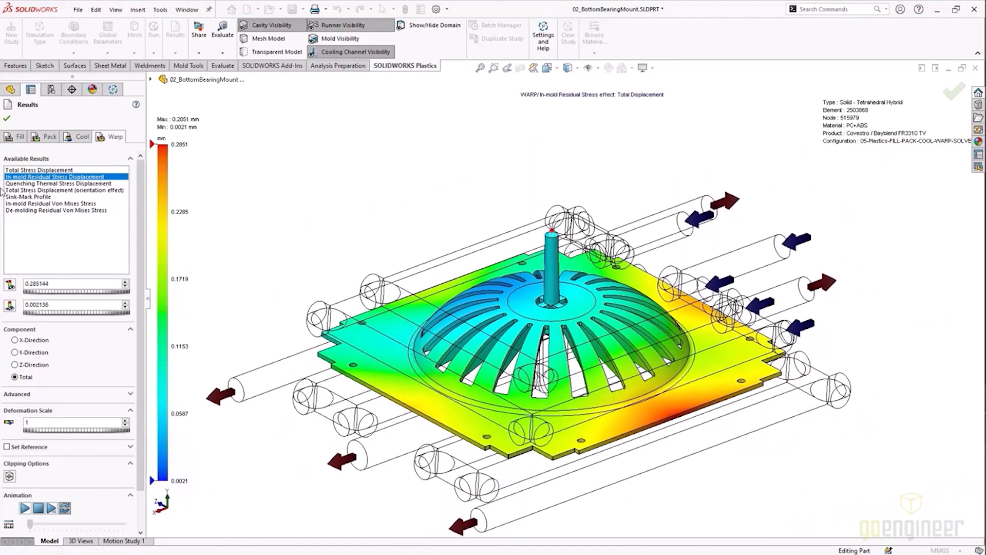
Review quenching thermal stress displacement, total displacement with orientation effect, and sink-mark profile plots.
{"action": "left_click", "coordinate": [62, 184]}
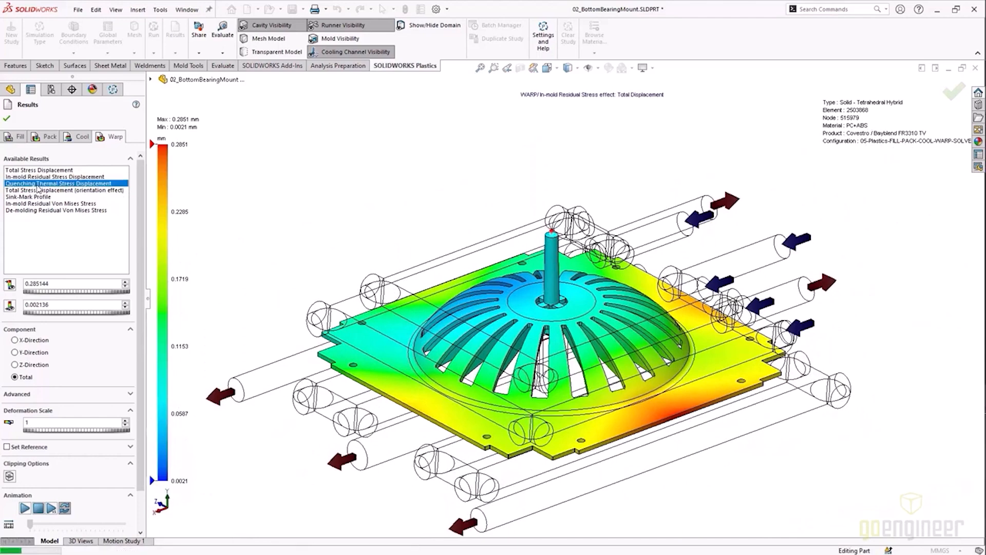
{"action": "left_click", "coordinate": [53, 190]}
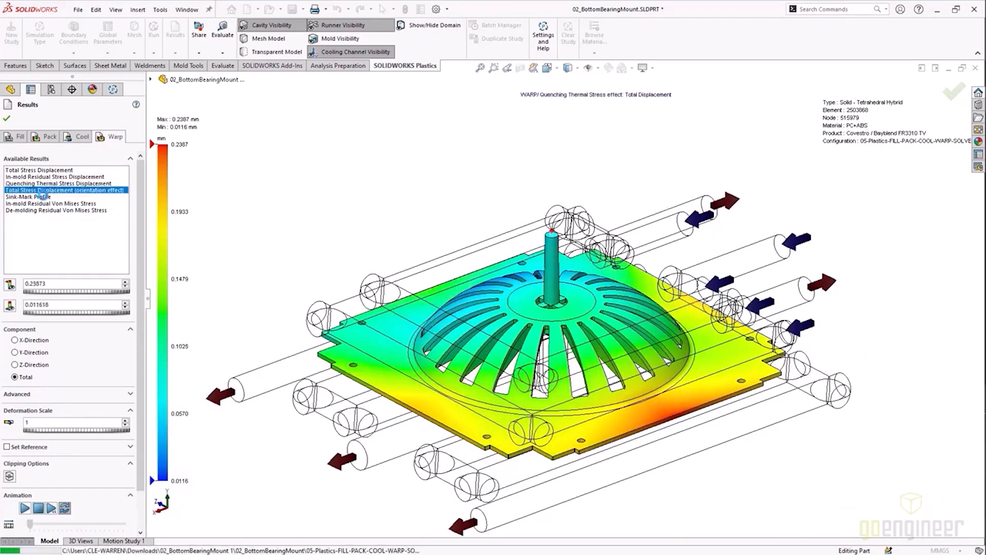
{"action": "left_click", "coordinate": [22, 196]}
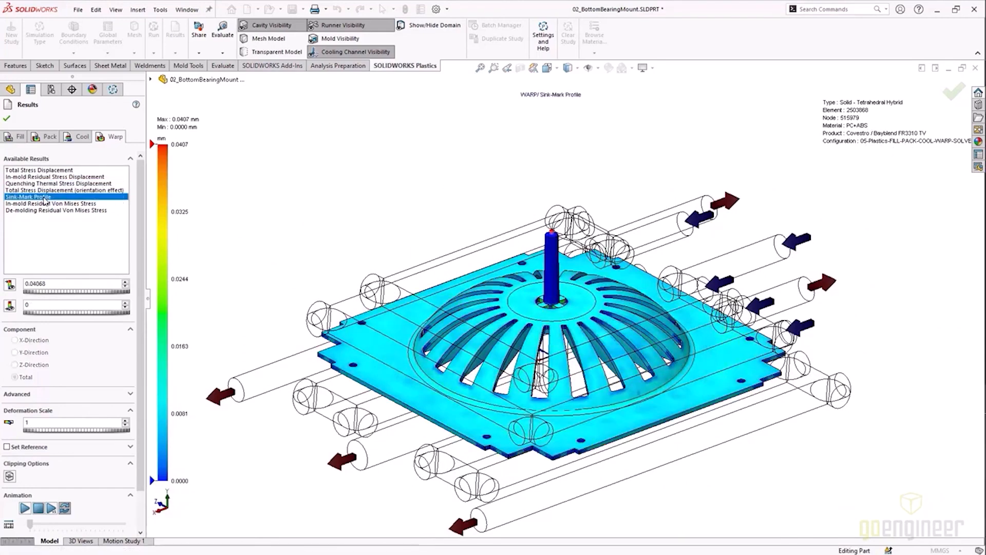
{"action": "left_click", "coordinate": [54, 190]}
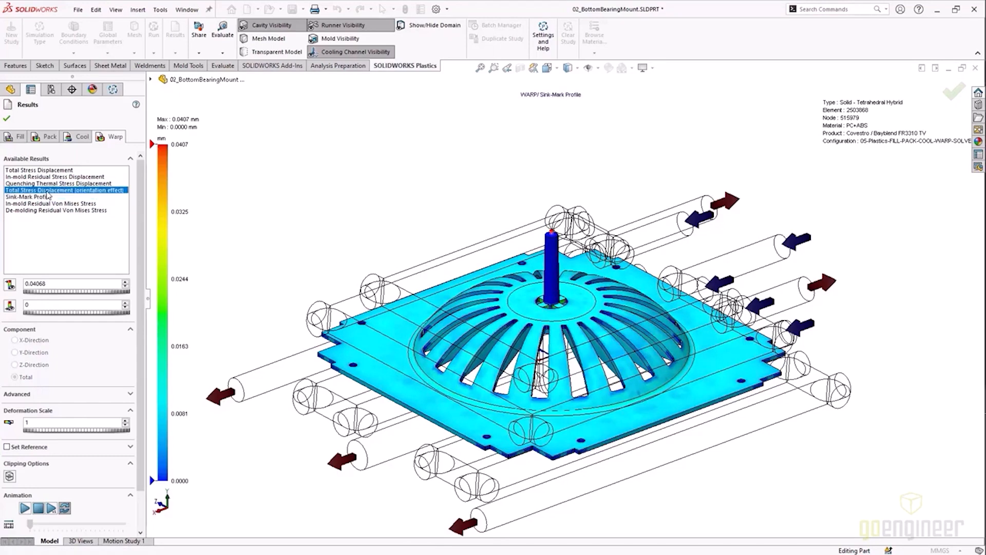
{"action": "left_click", "coordinate": [12, 376]}
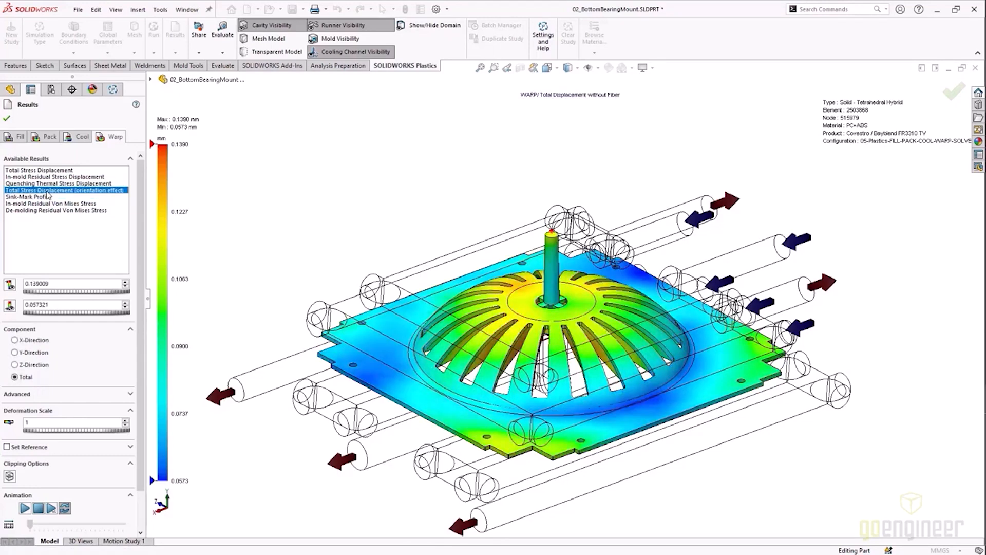
{"action": "left_click", "coordinate": [22, 197]}
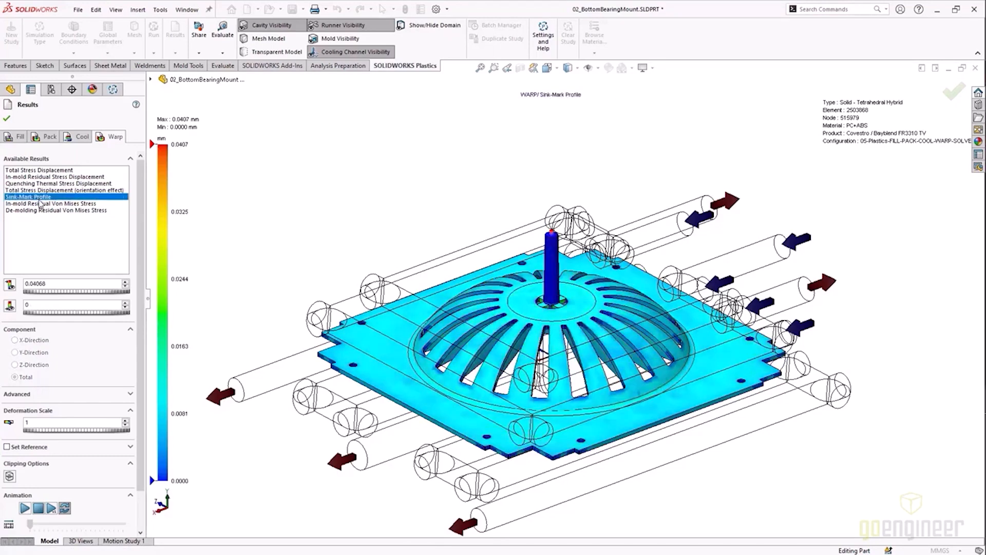
Review in-mold and de-molding residual von Mises stress plots and close the warp results.
{"action": "left_click", "coordinate": [41, 203]}
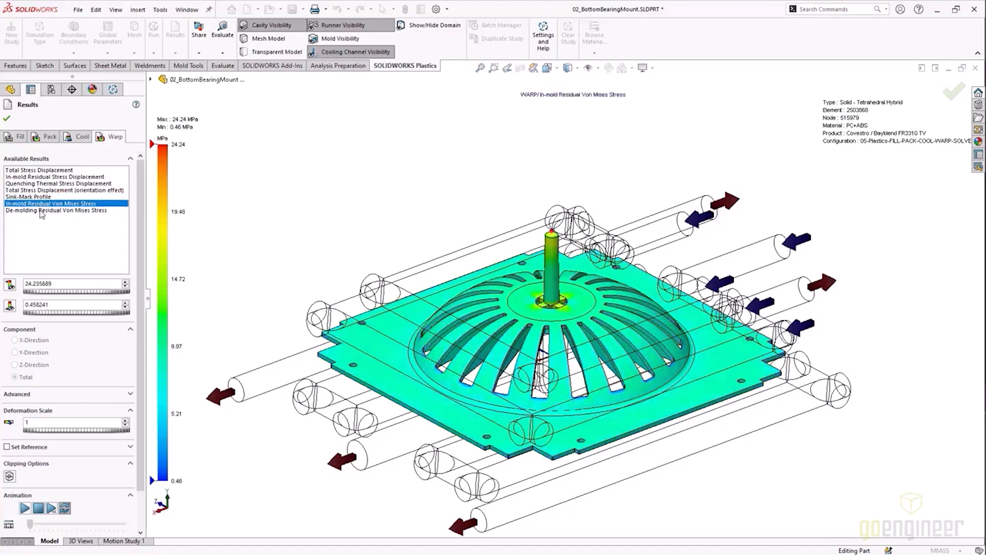
{"action": "left_click", "coordinate": [41, 210]}
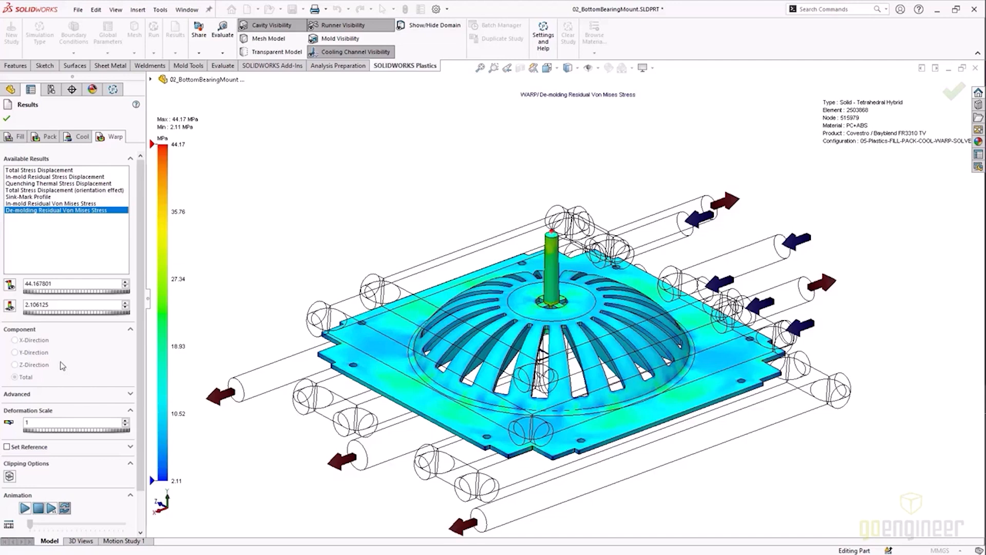
{"action": "left_click", "coordinate": [18, 394]}
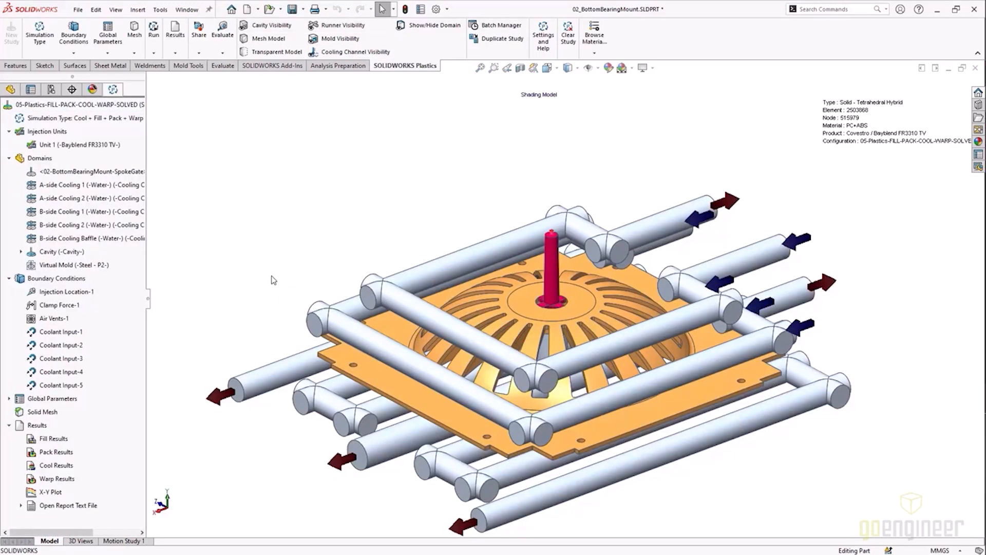
Create a body from the warp results' deformed shape and open the new Deformed part.
{"action": "left_click", "coordinate": [29, 425]}
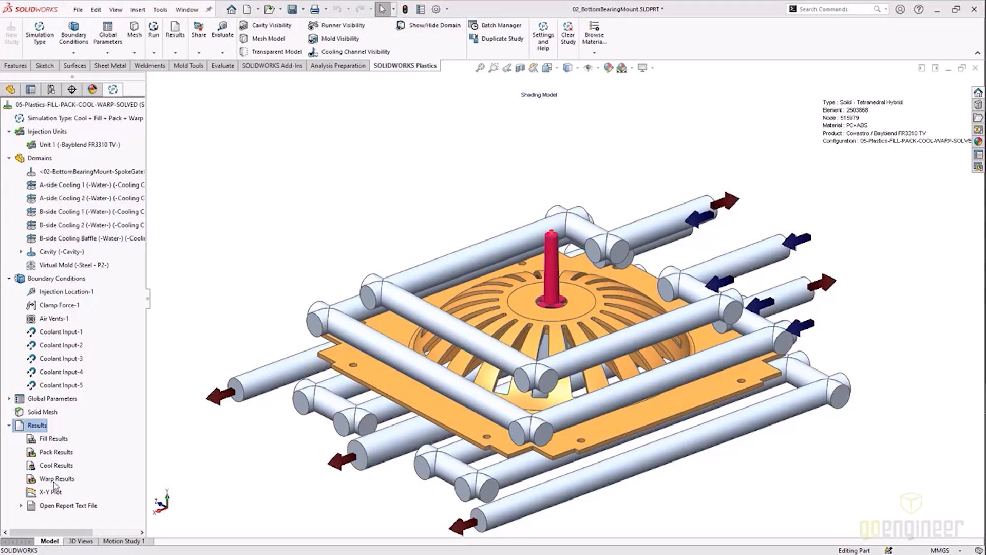
{"action": "right_click", "coordinate": [57, 478]}
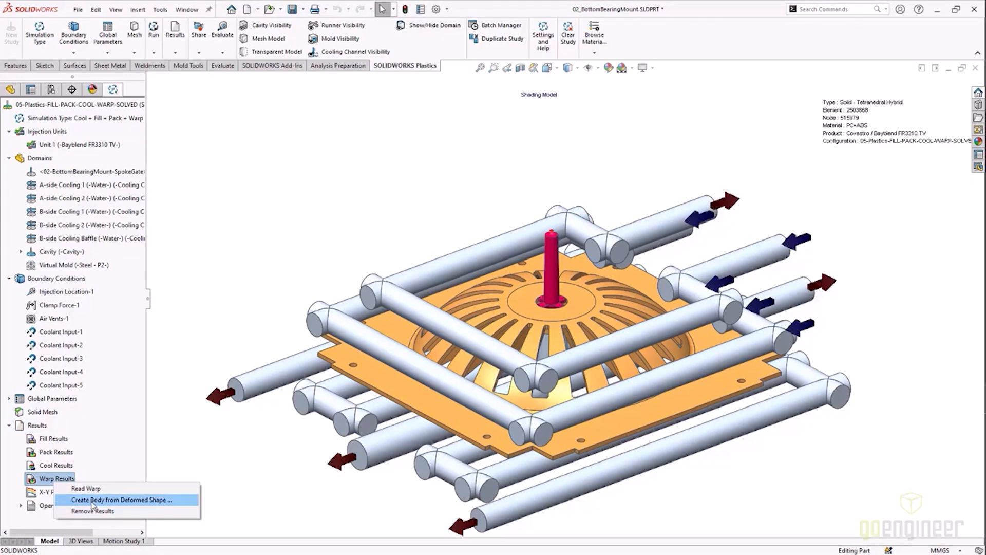
{"action": "left_click", "coordinate": [122, 499]}
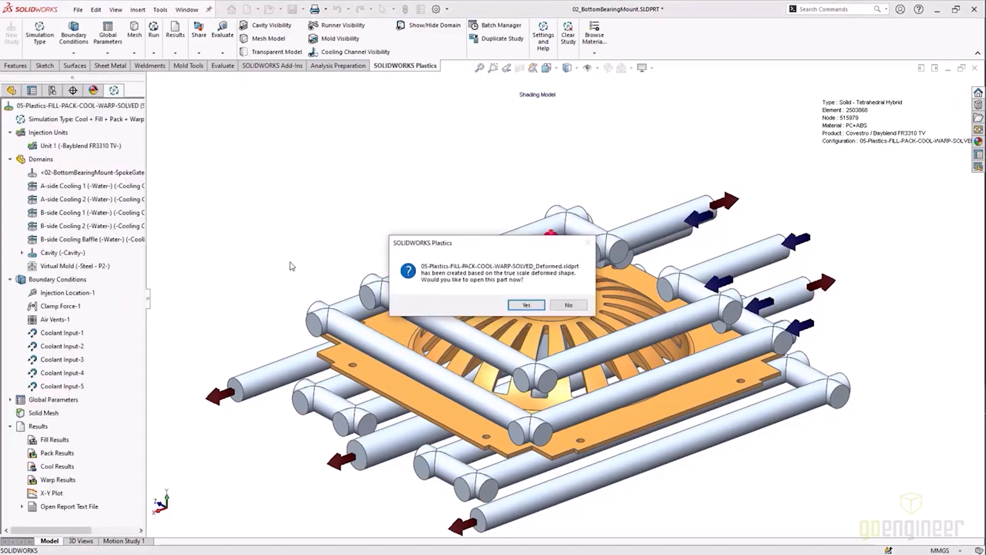
{"action": "left_click", "coordinate": [526, 304]}
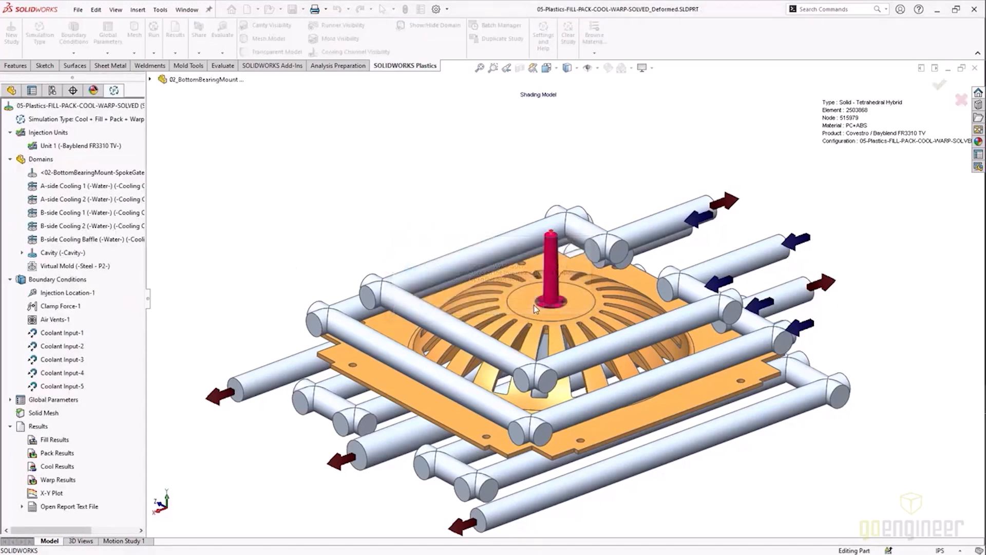